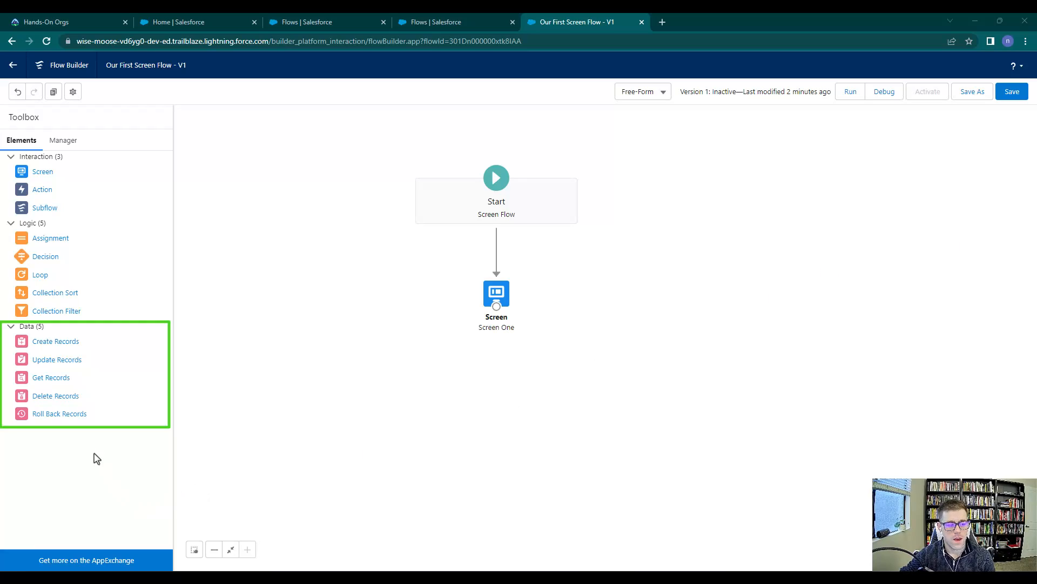
mouse_move(51, 377)
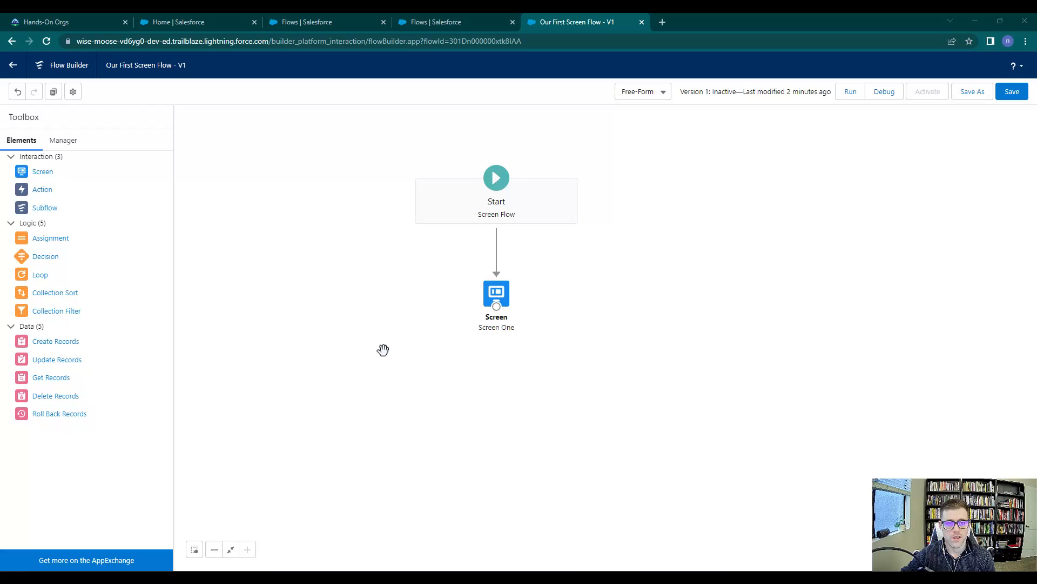
mouse_move(331, 31)
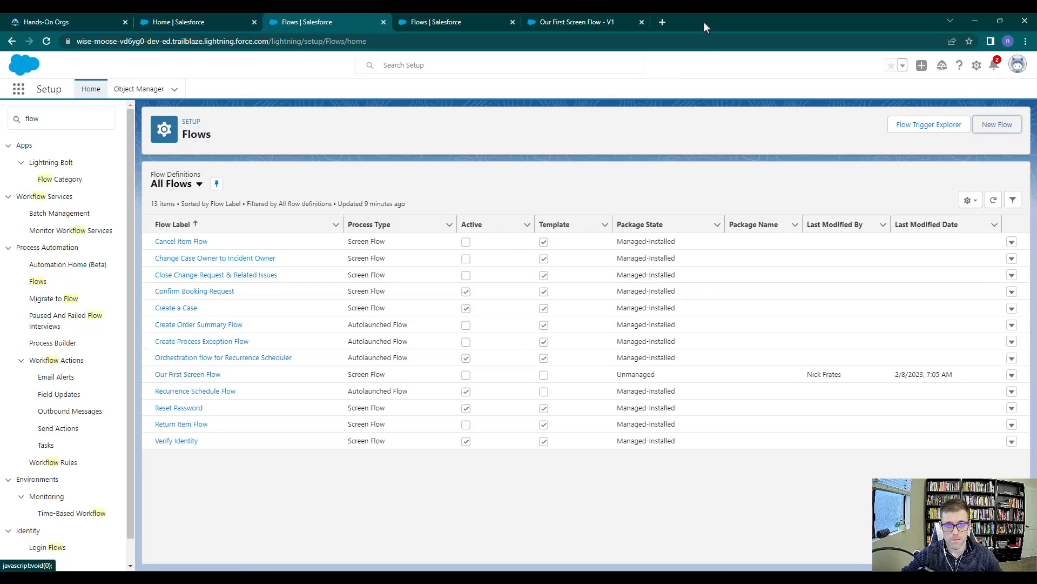
- Return to the flow and bring up Screen One's editor, scrolled to the components
click(583, 22)
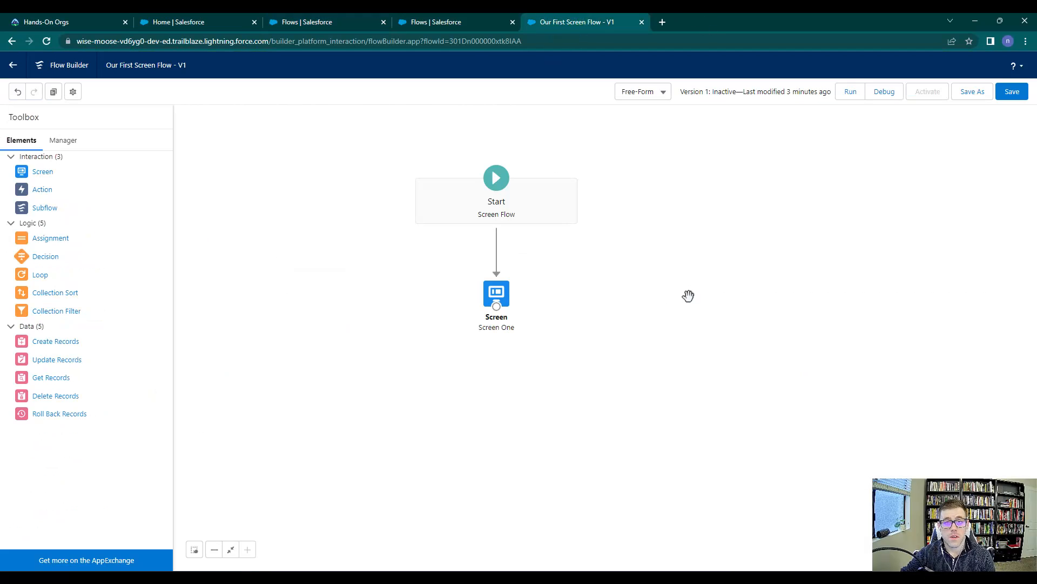
mouse_move(675, 301)
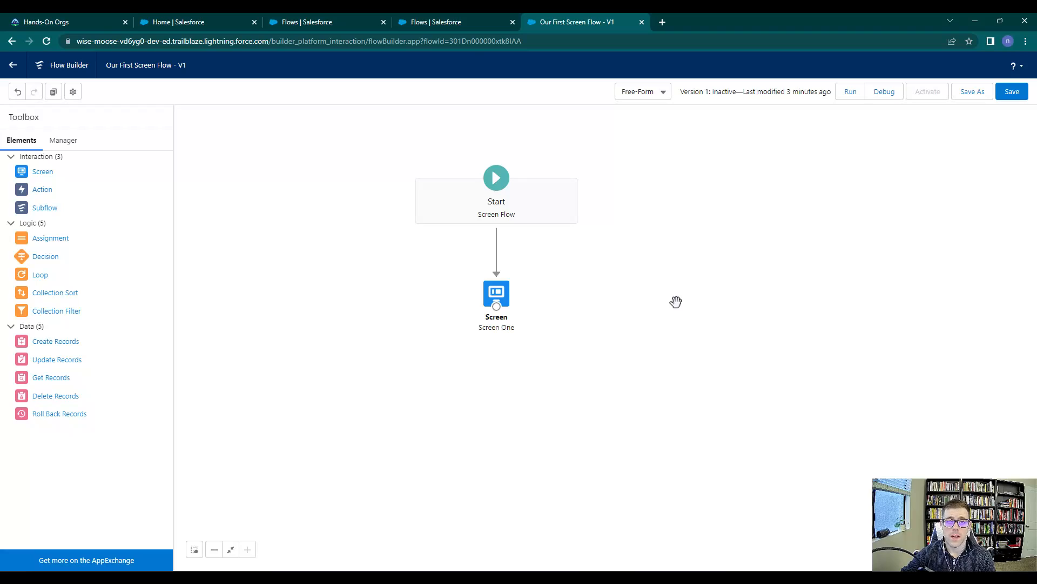
mouse_move(50, 377)
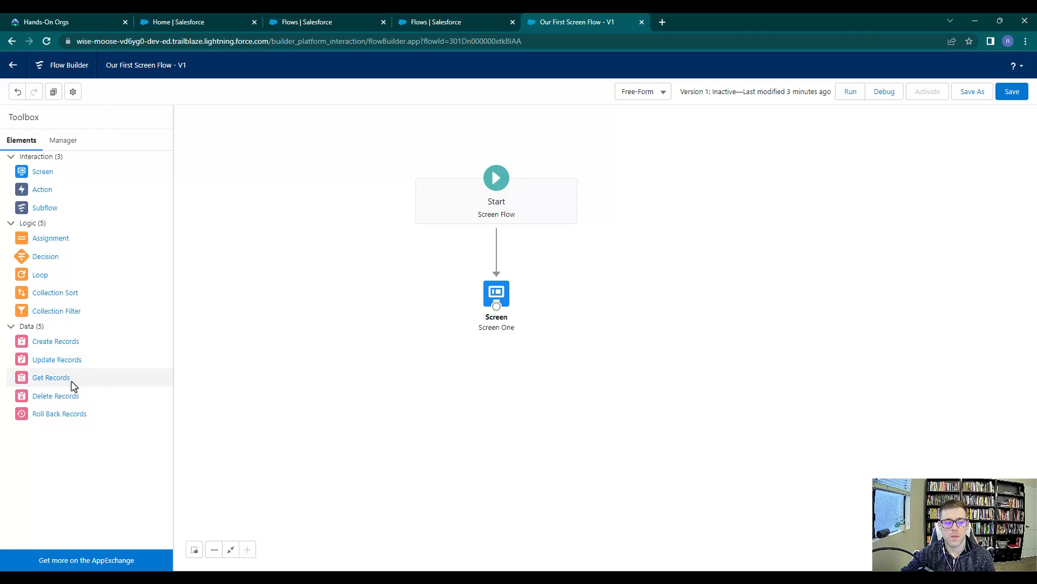
mouse_move(51, 377)
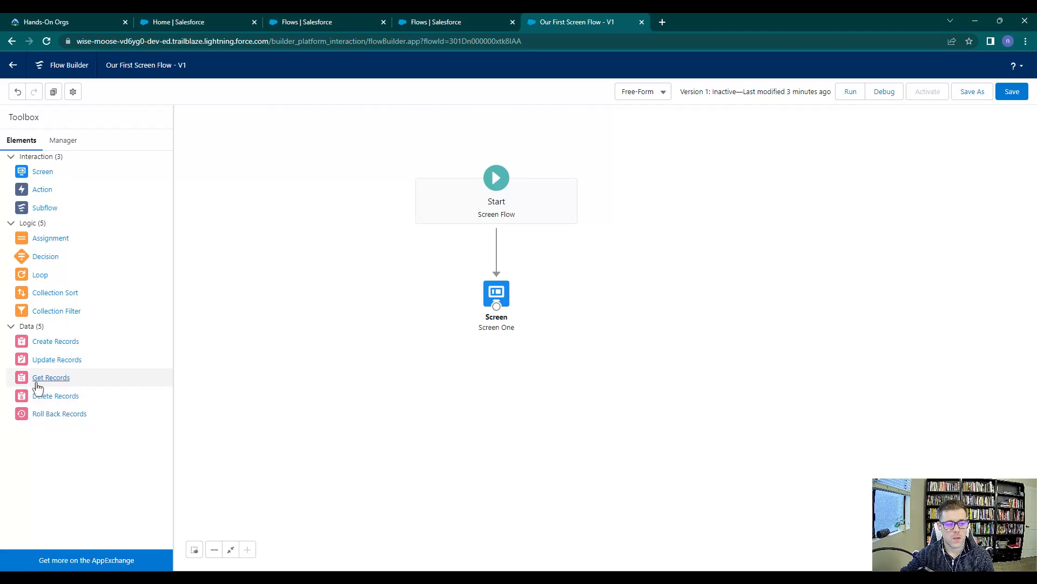
mouse_move(51, 377)
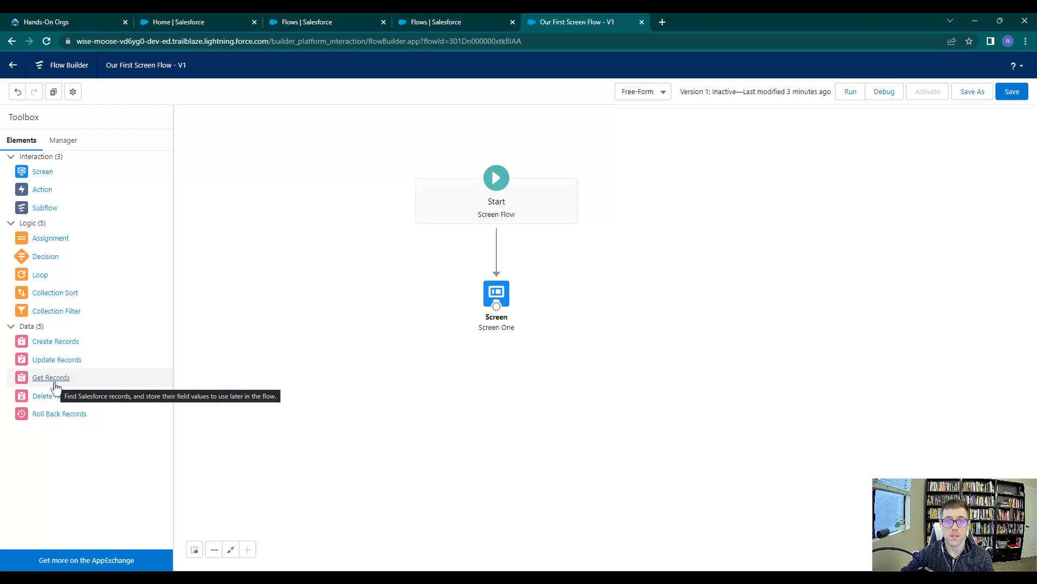
mouse_move(90, 388)
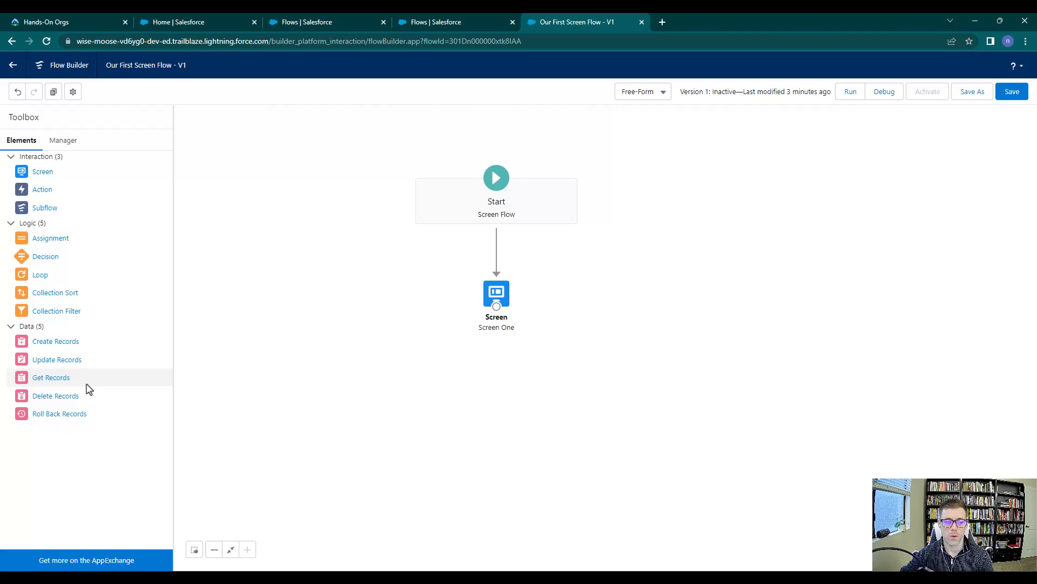
mouse_move(51, 380)
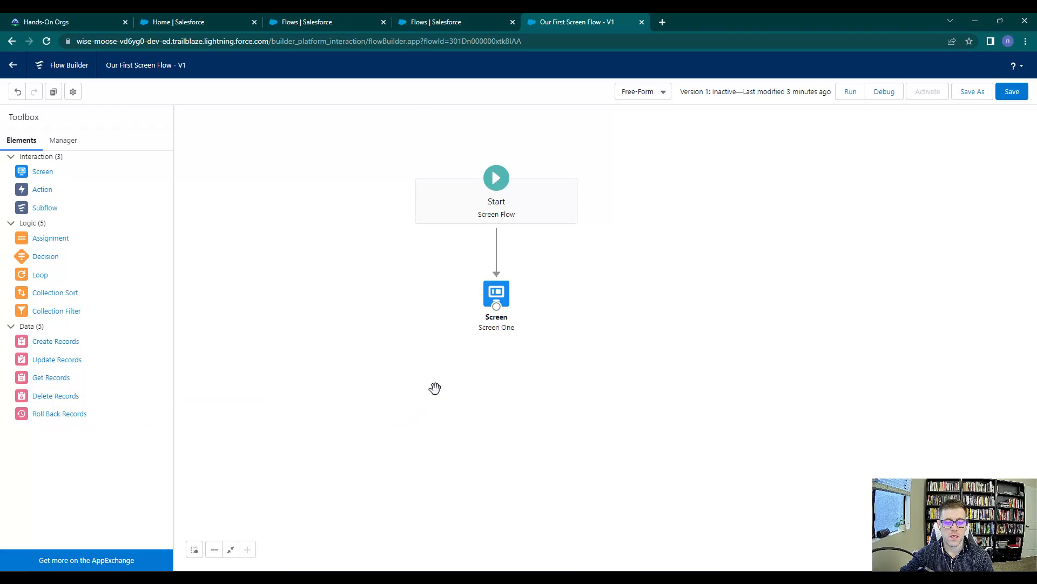
click(496, 292)
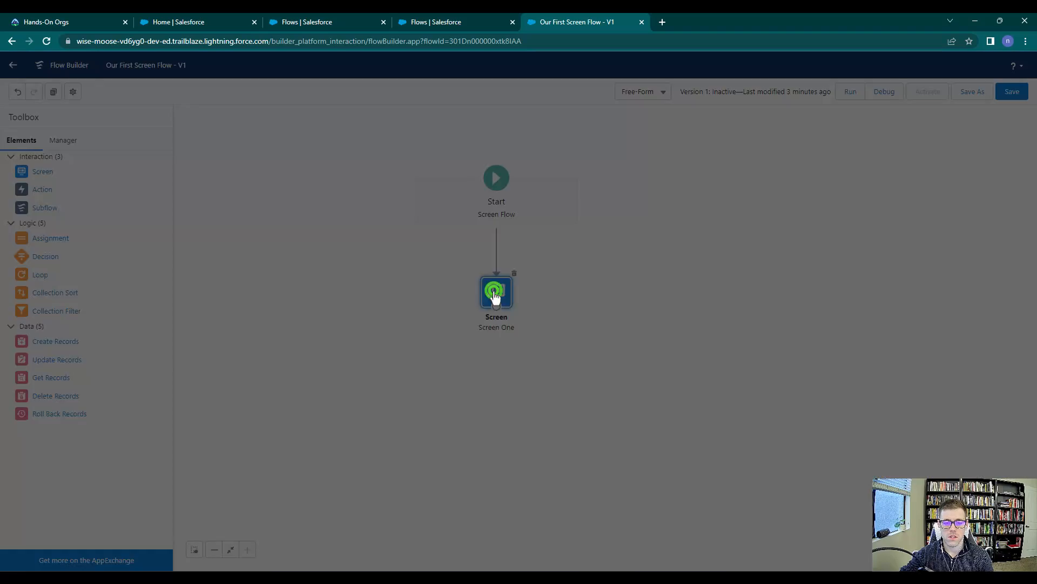
double_click(496, 291)
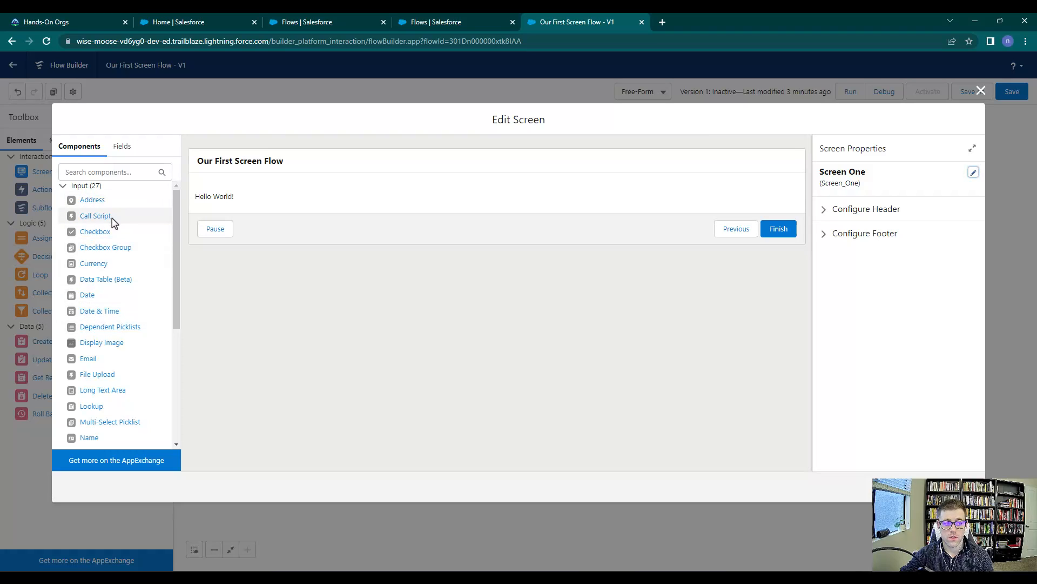
scroll(down, 3)
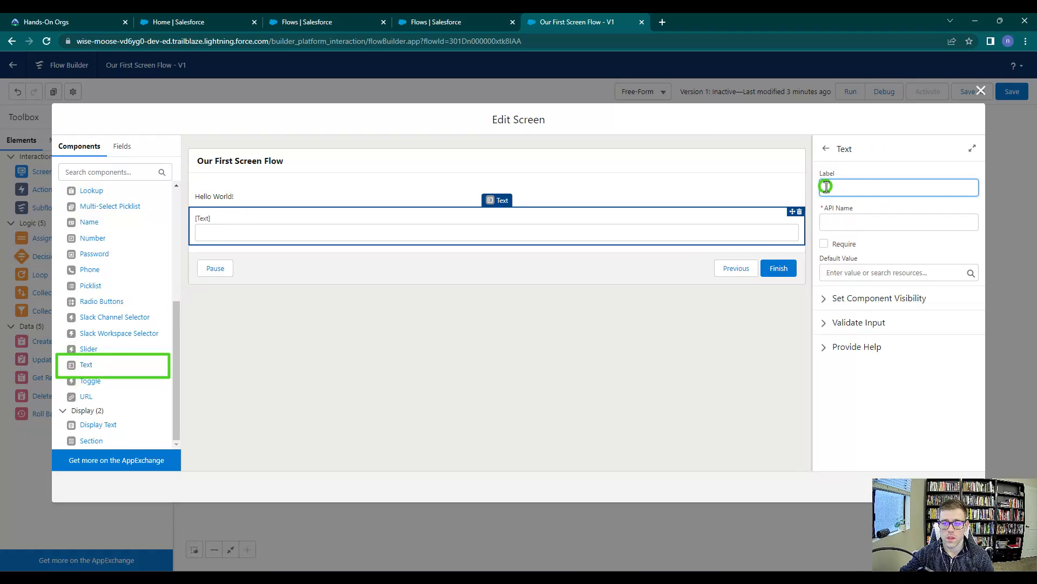
- Add two Text inputs labelled First Name and Last Name below Hello World!
text(First Name)
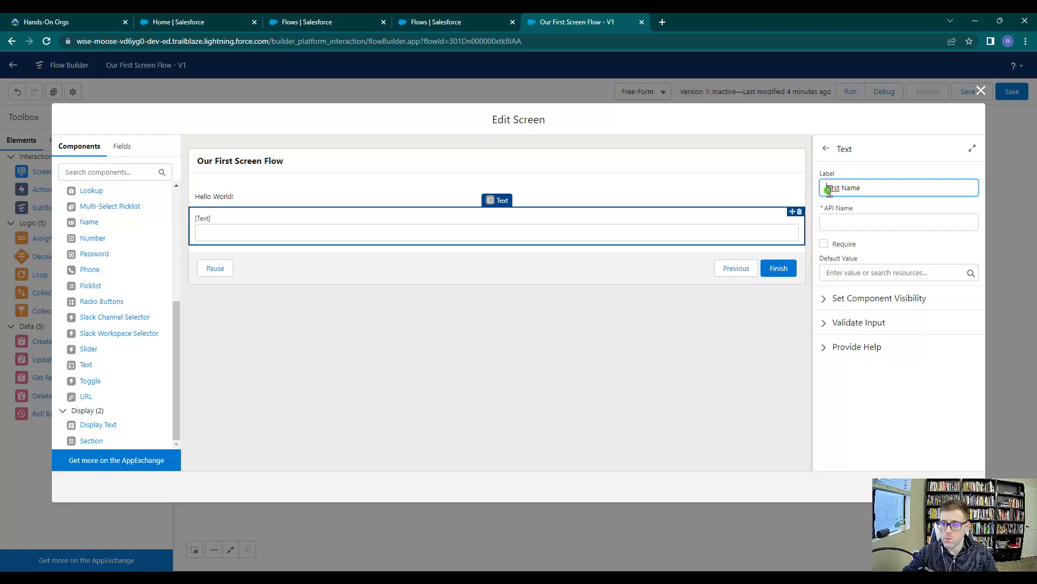
text(Frst Name)
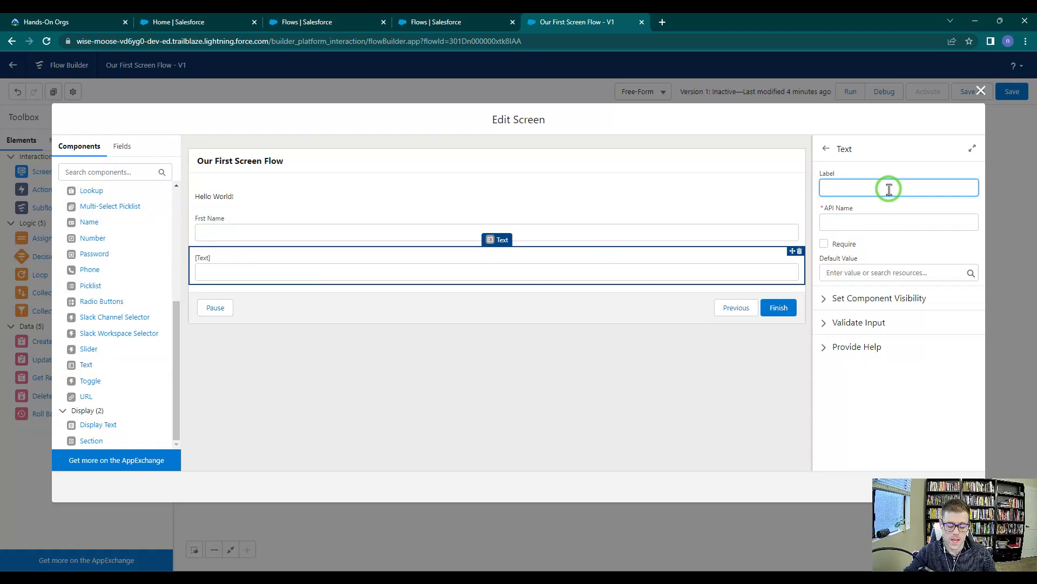
text(Last Name)
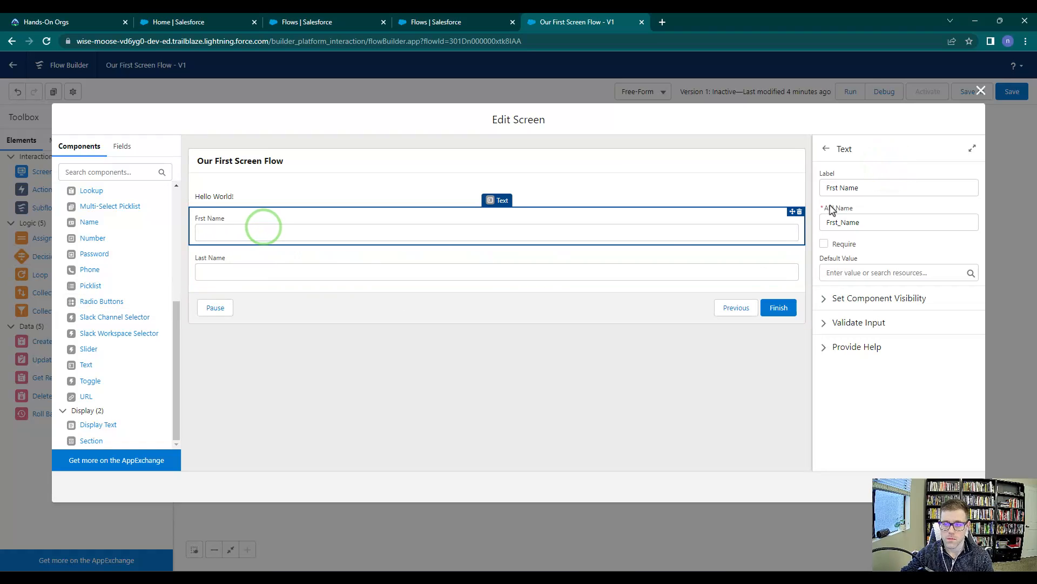
- Correct the First Name input's label and API name, then keep the screen changes with Done
click(898, 187)
text(i)
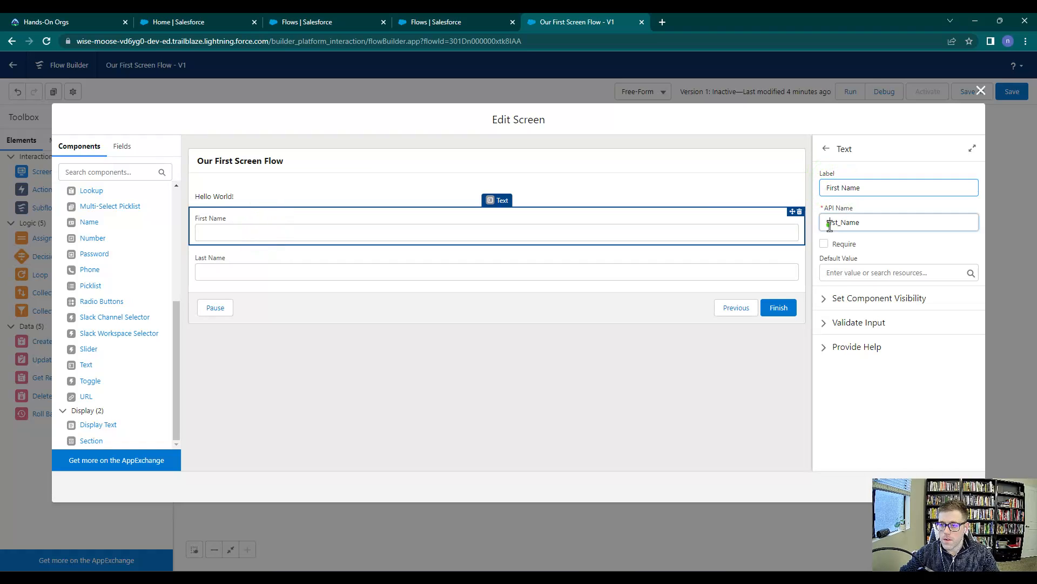
click(513, 415)
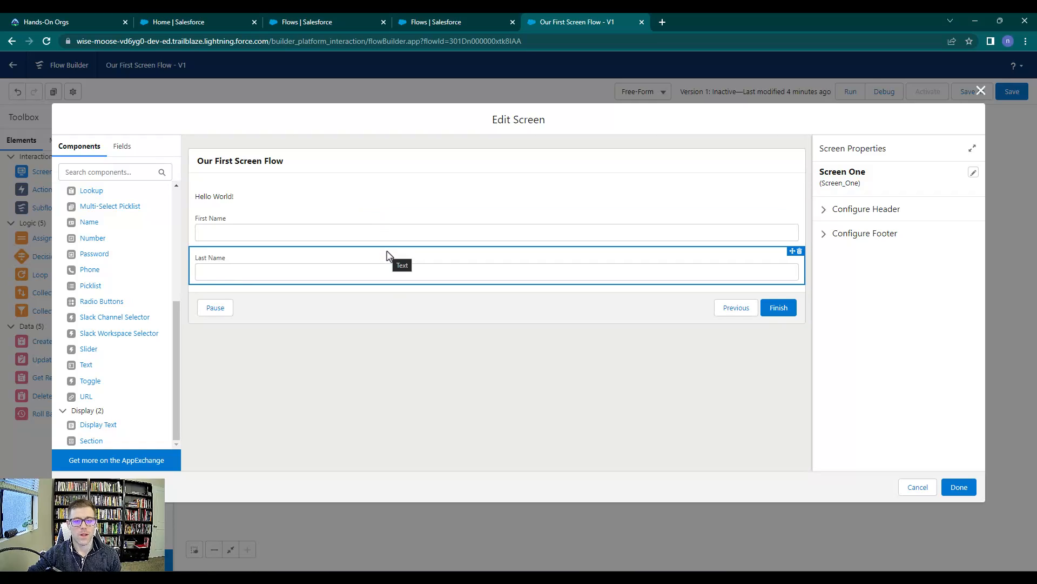
mouse_move(257, 253)
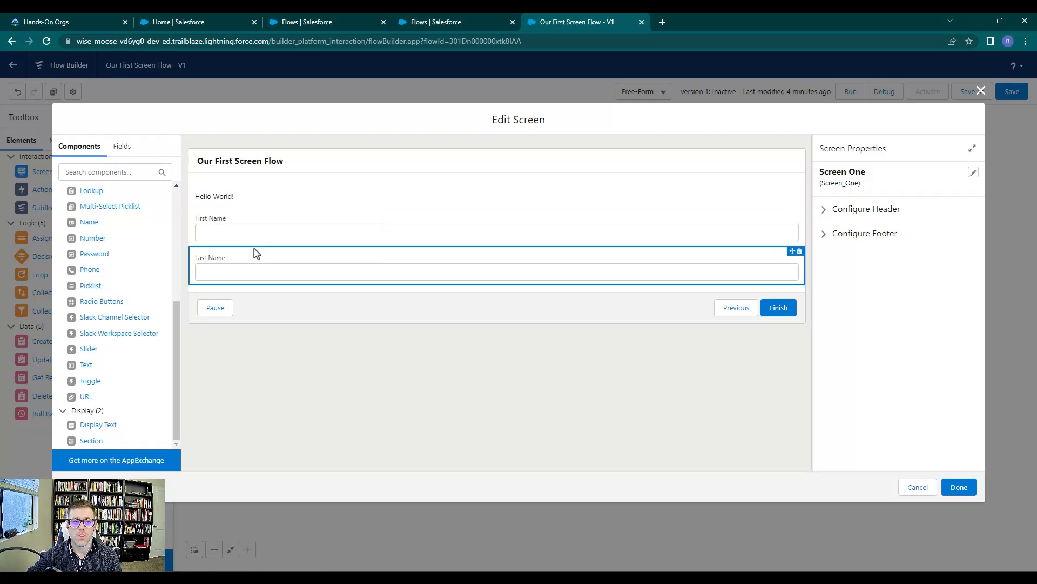
click(495, 231)
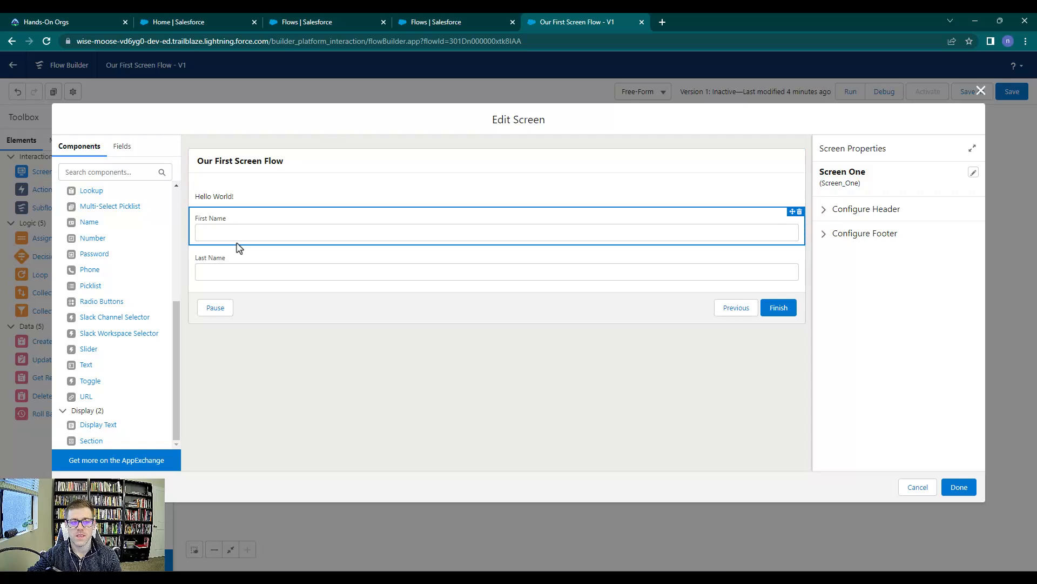
click(337, 426)
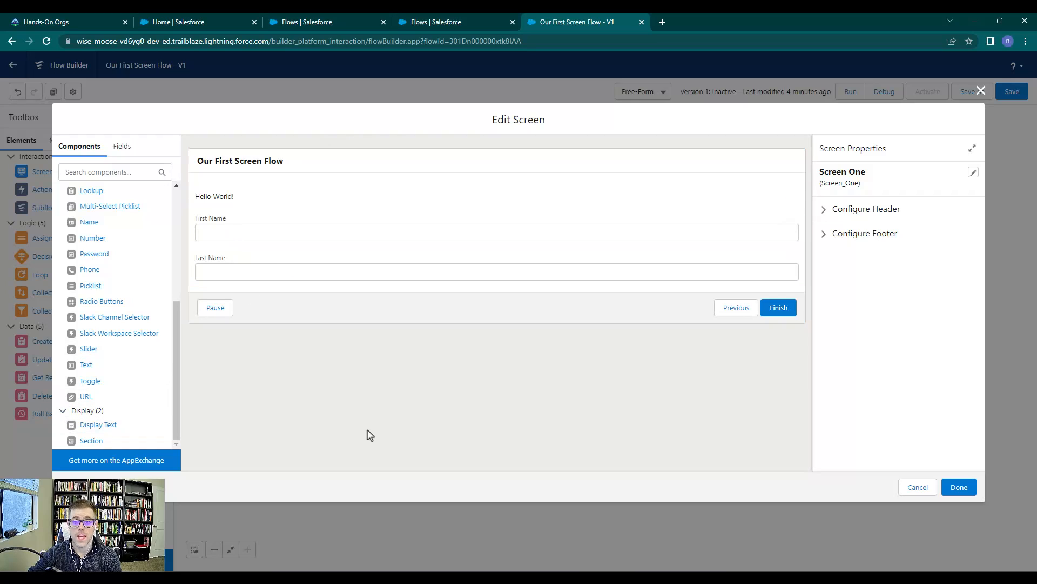
click(958, 486)
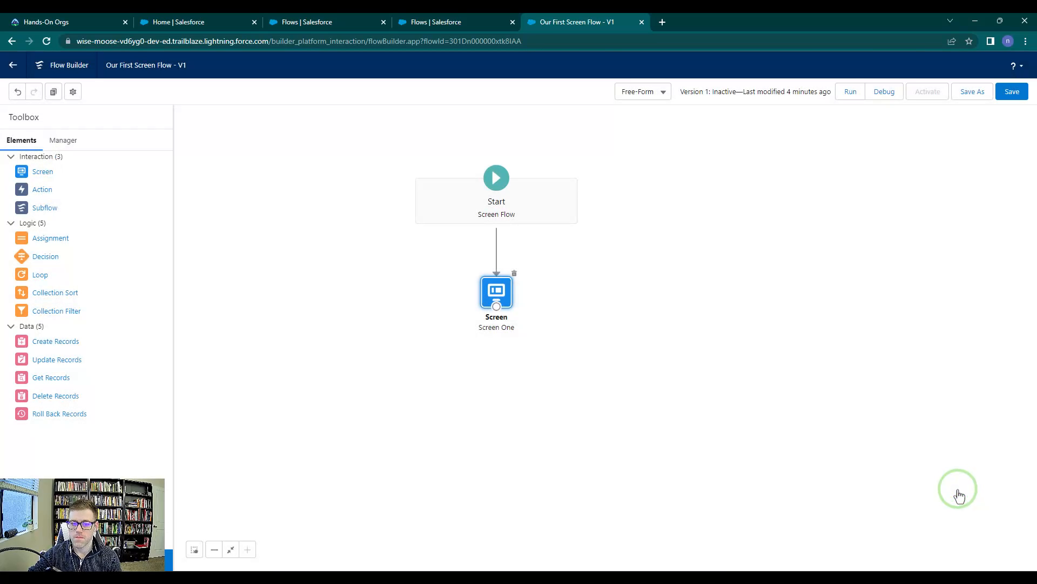
mouse_move(502, 302)
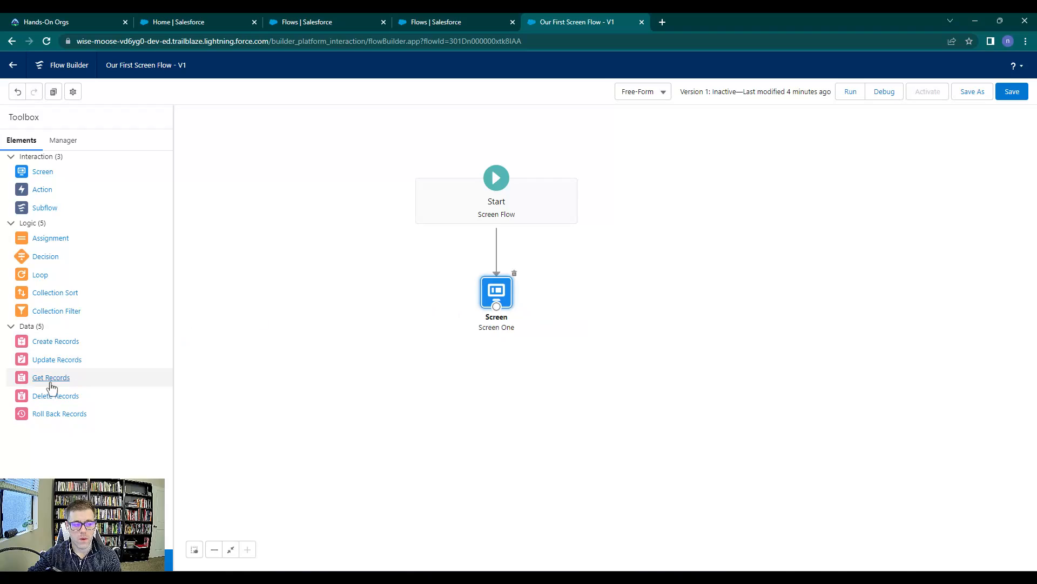
mouse_move(51, 377)
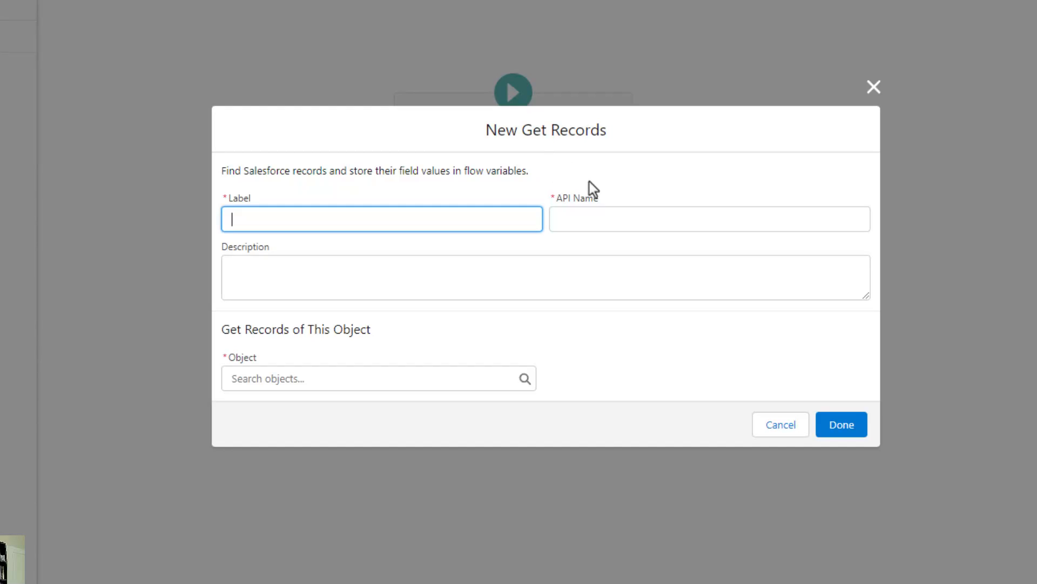
- Finish the element name and describe it as getting the lead record based on screen flow input
text(d)
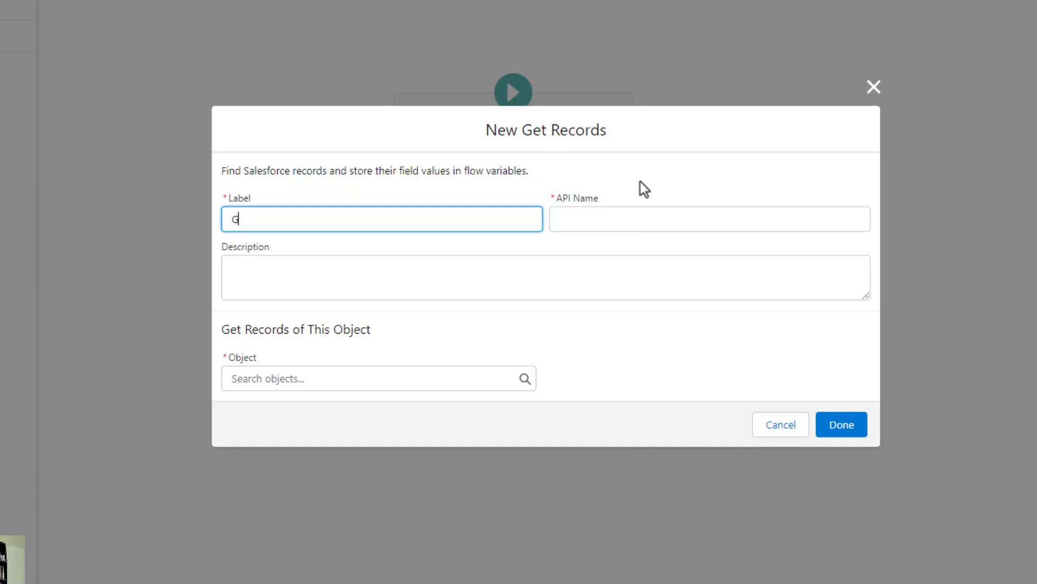
text(et Lead Reco)
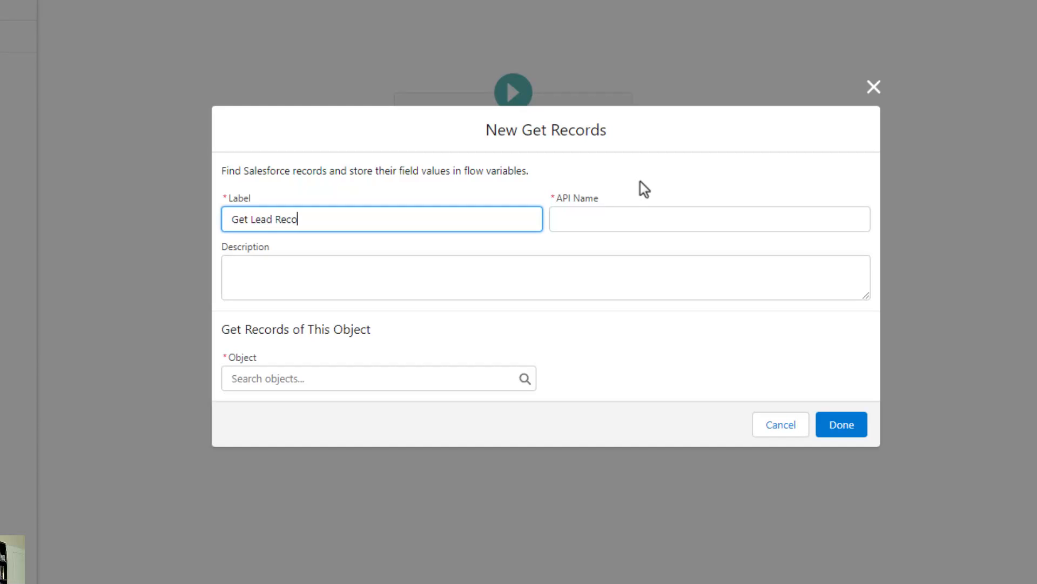
click(544, 277)
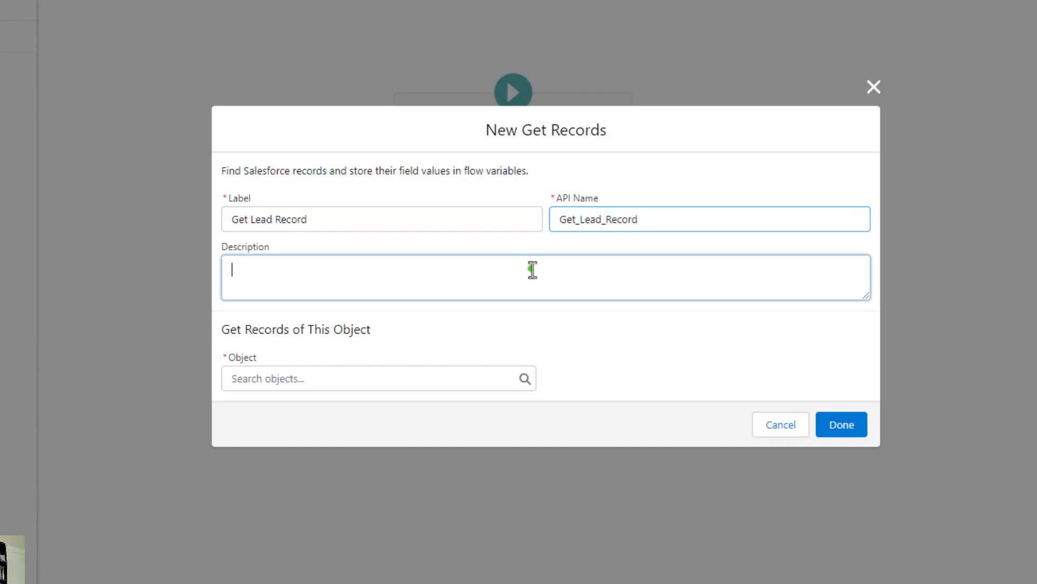
text(Get)
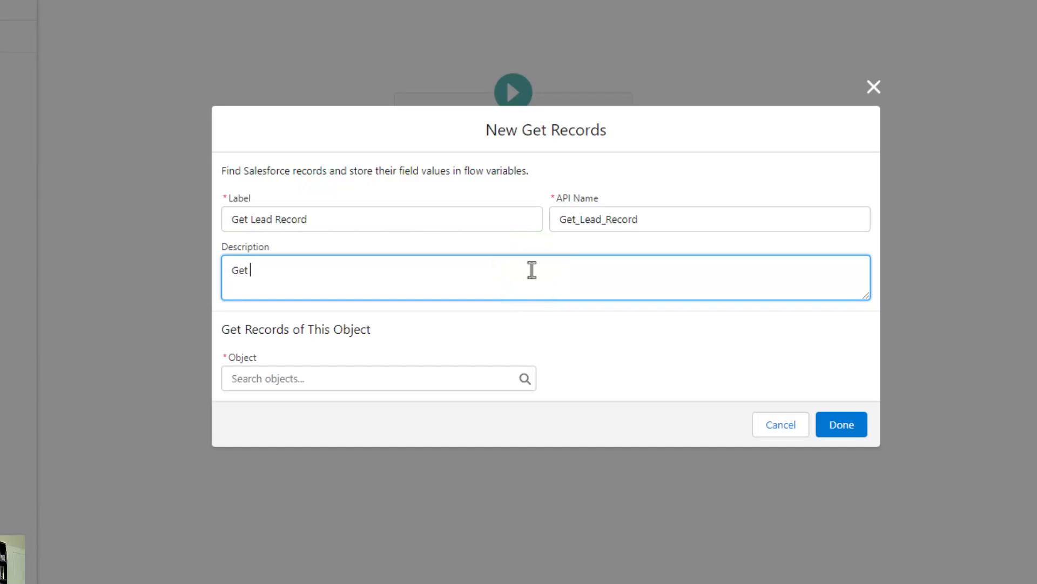
text(lead record based on name in the scr)
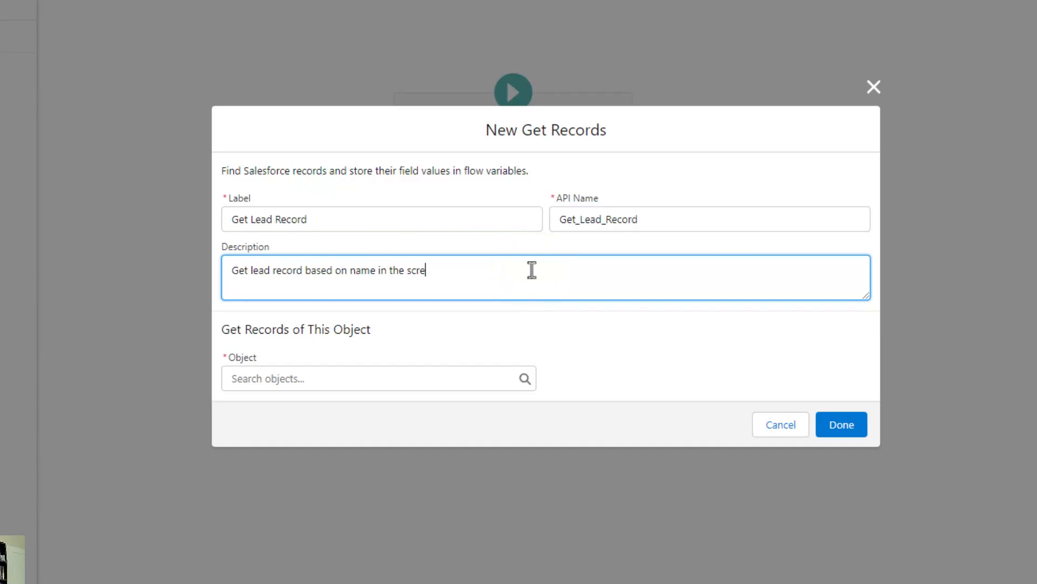
text(en flow)
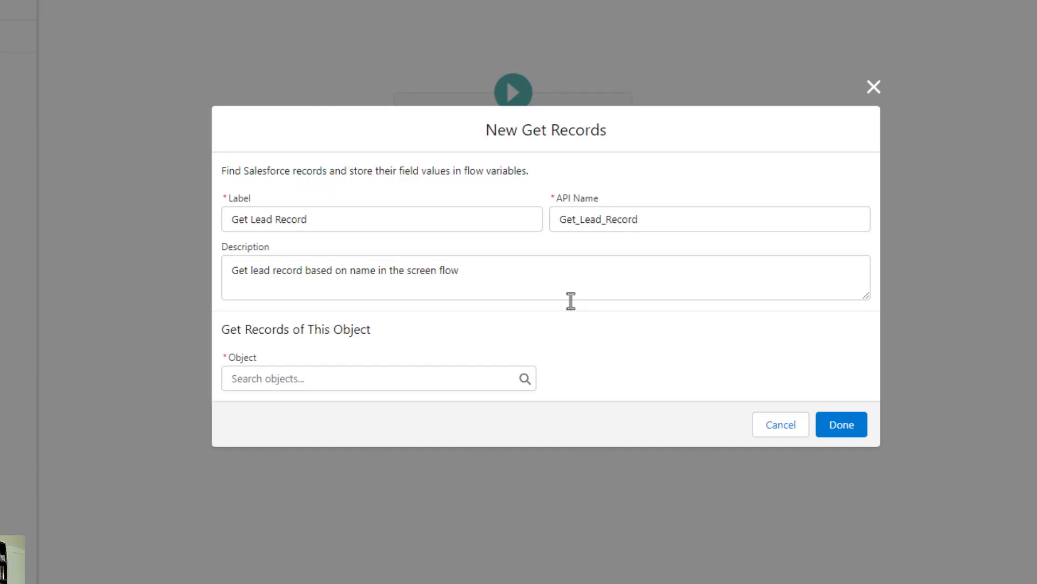
mouse_move(393, 523)
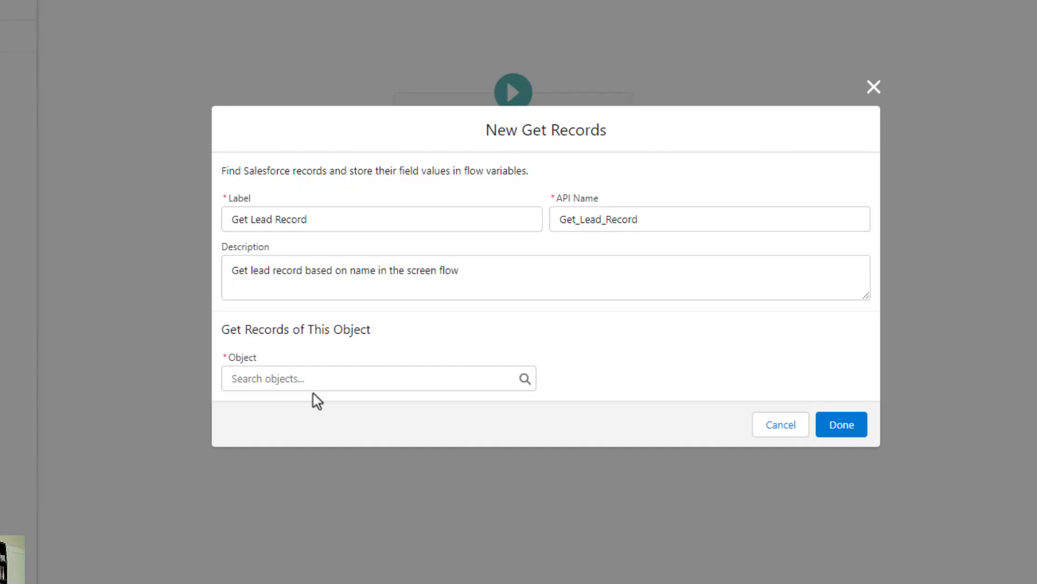
- Search the object list for 'lead'
click(378, 378)
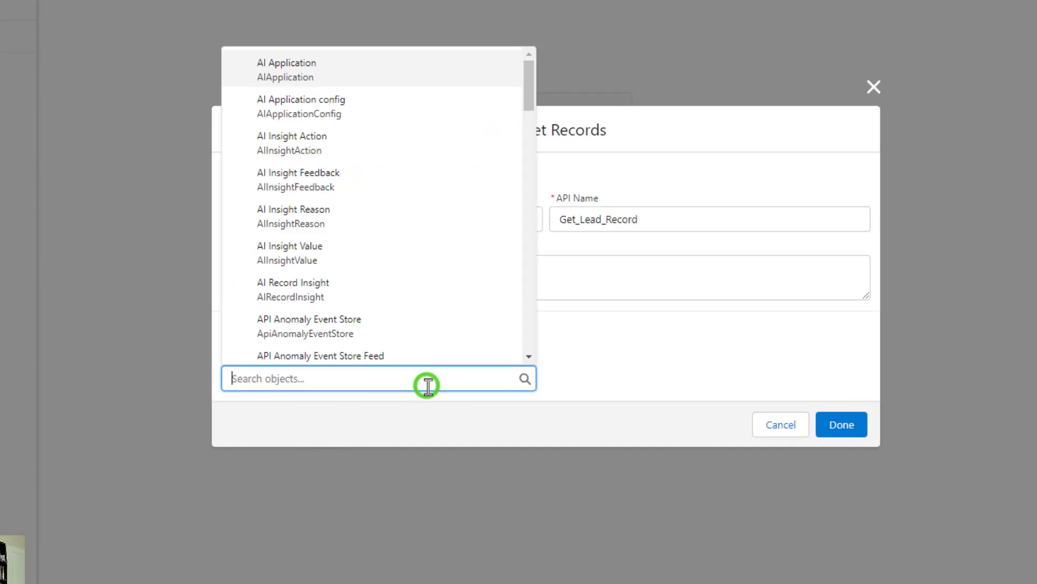
text(lead)
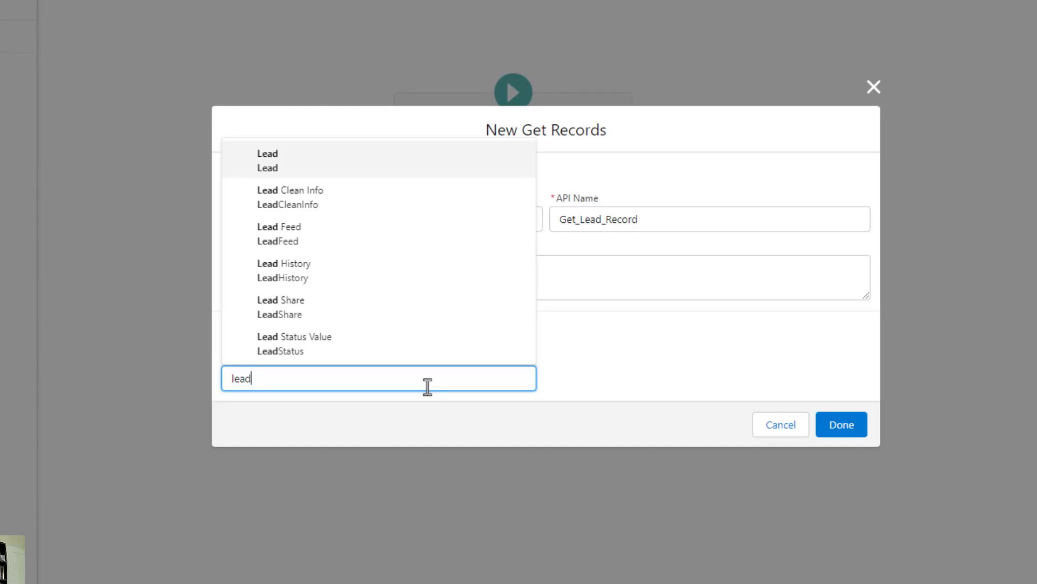
mouse_move(385, 412)
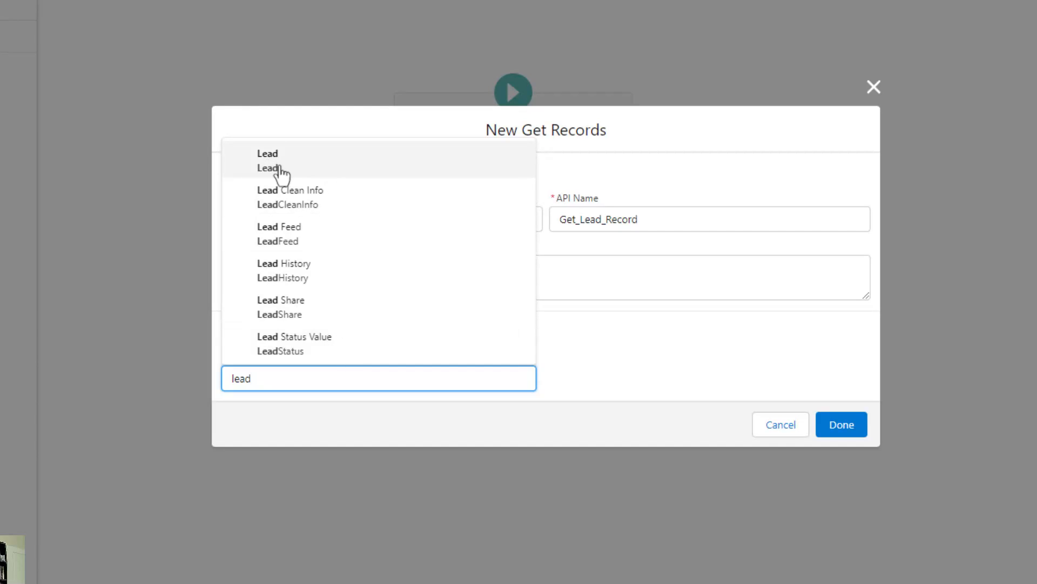
- Choose Lead as the object and bring the Filter Lead Records section into view
click(267, 167)
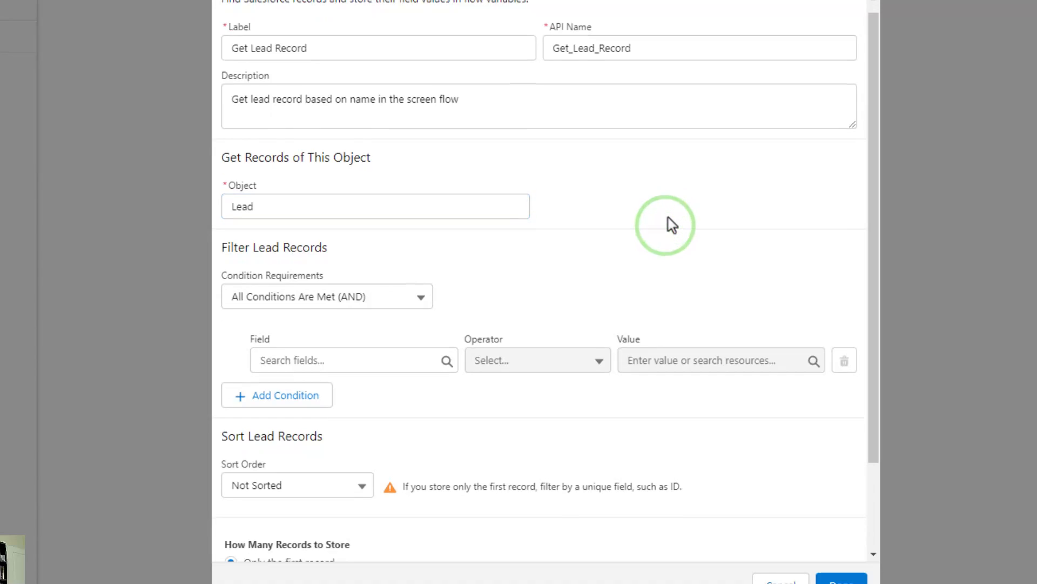
scroll(down, 3)
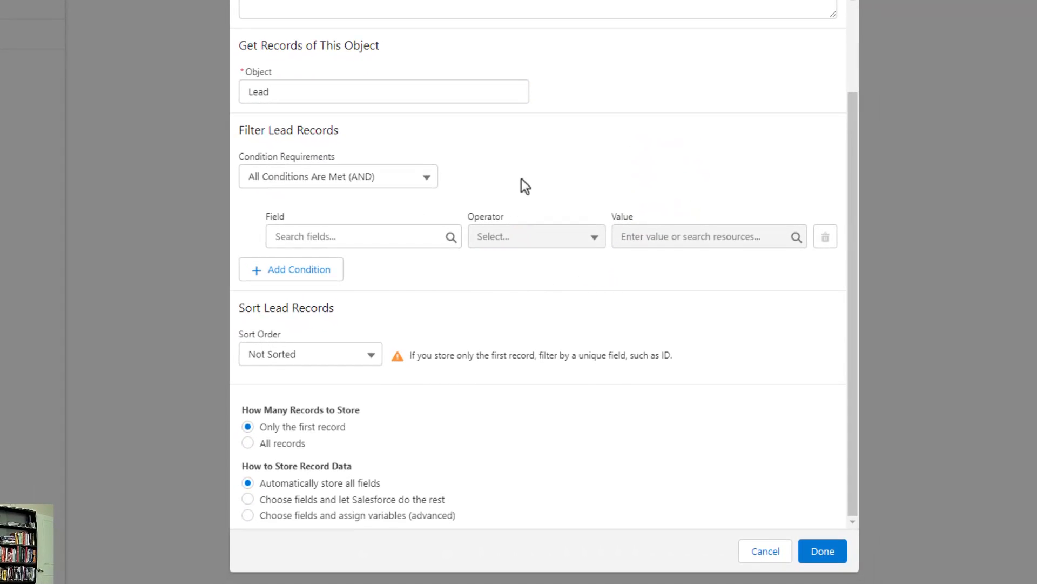
mouse_move(483, 345)
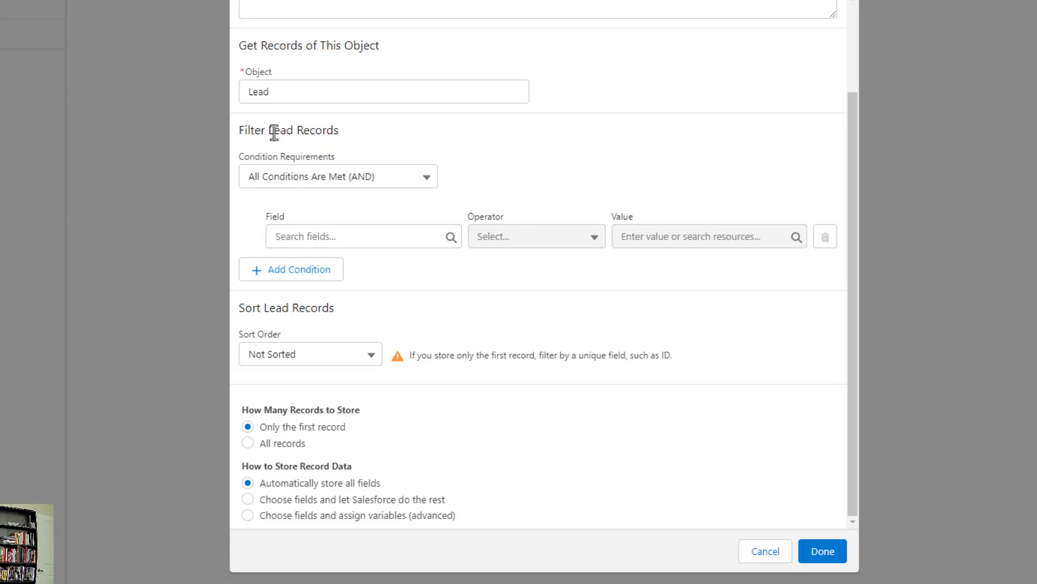
mouse_move(619, 136)
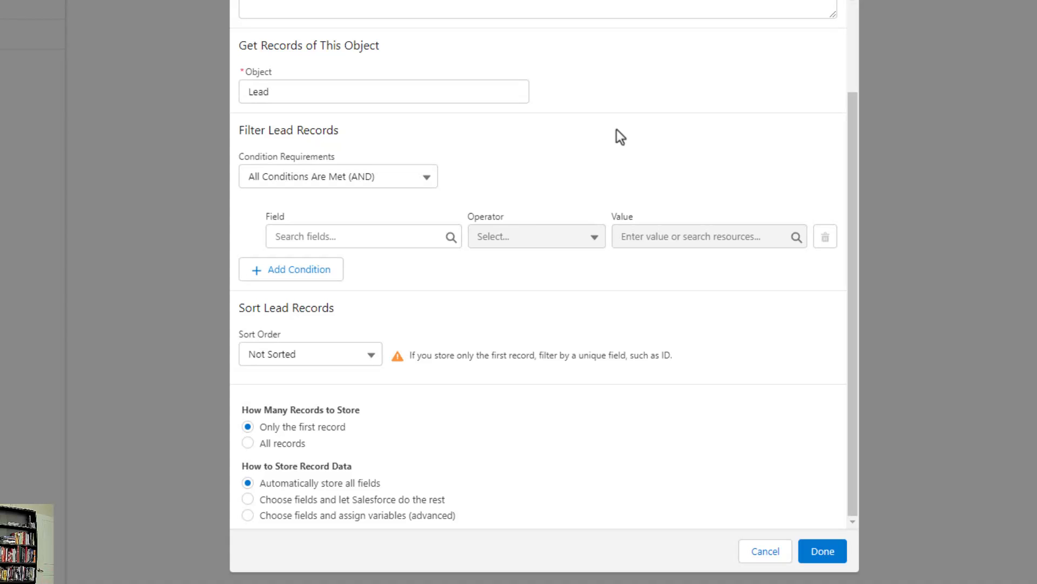
mouse_move(282, 144)
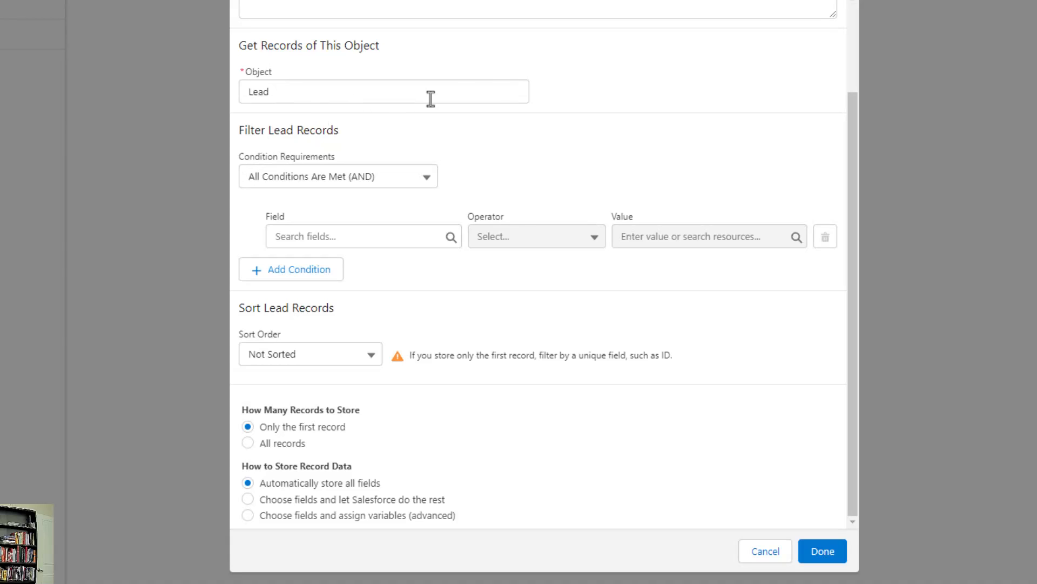
mouse_move(571, 174)
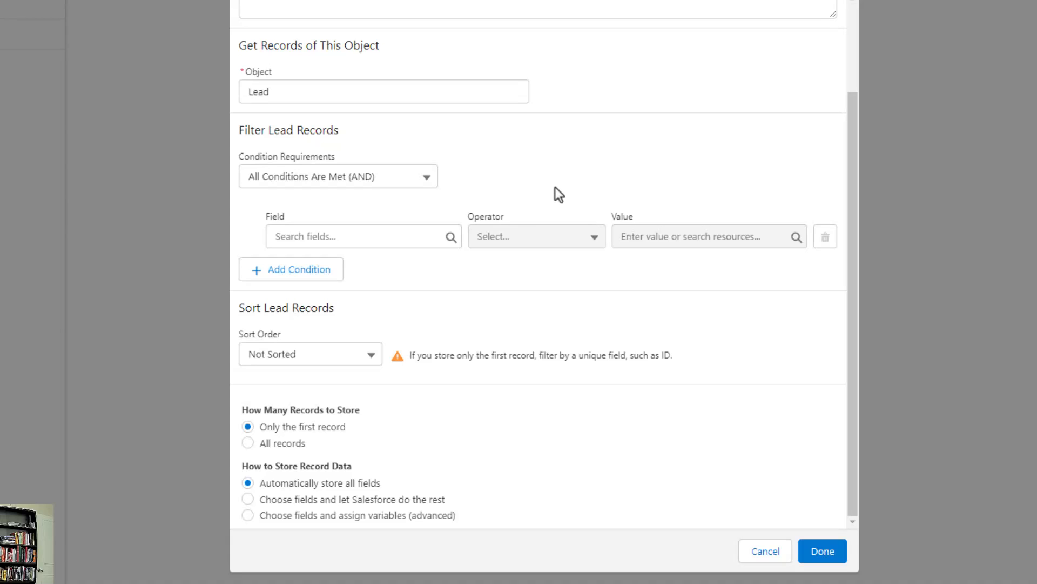
mouse_move(573, 218)
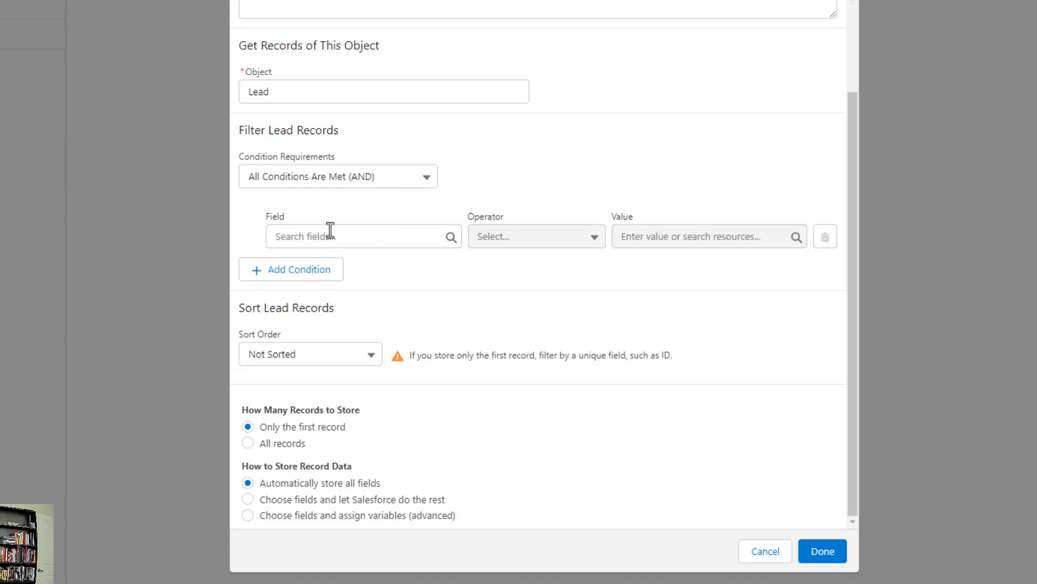
mouse_move(411, 429)
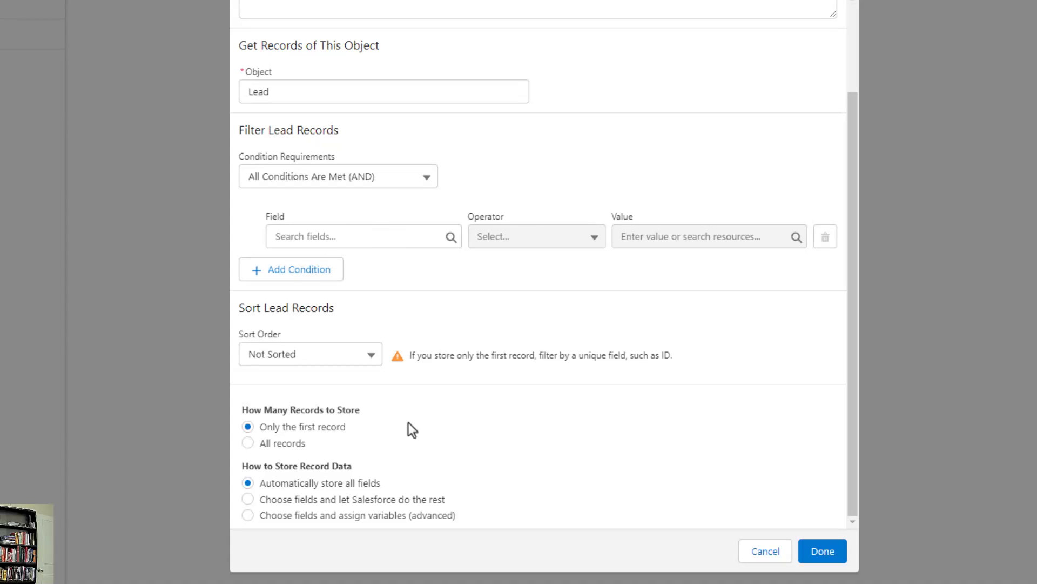
- Filter the first condition on the FirstName field
click(363, 237)
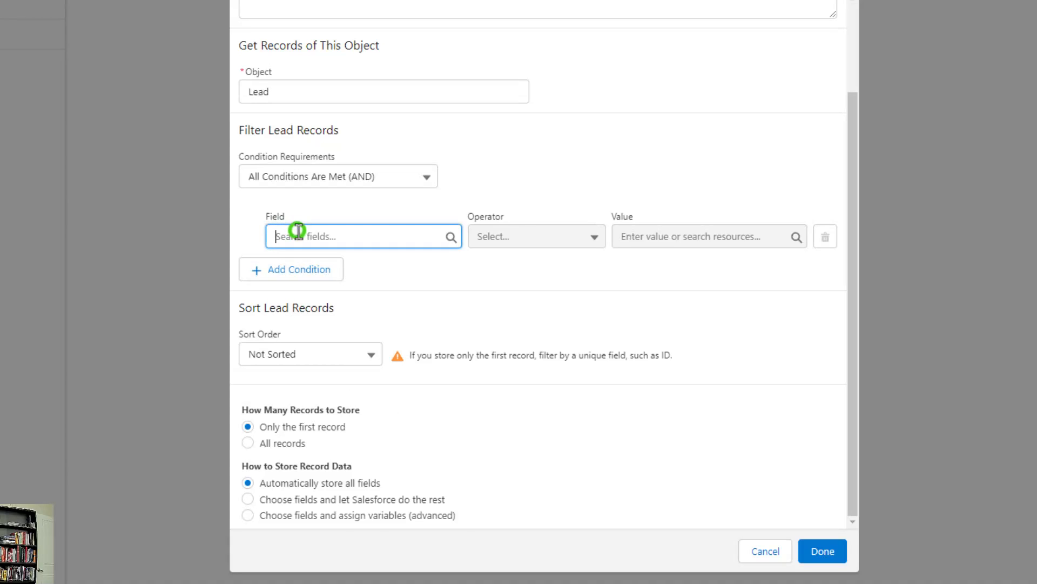
click(361, 236)
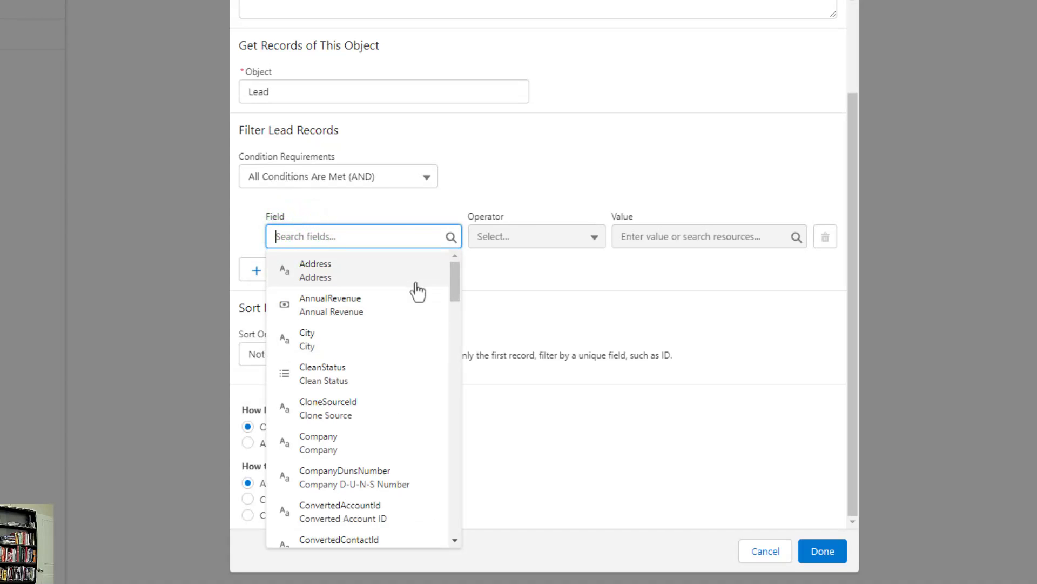
scroll(down, 3)
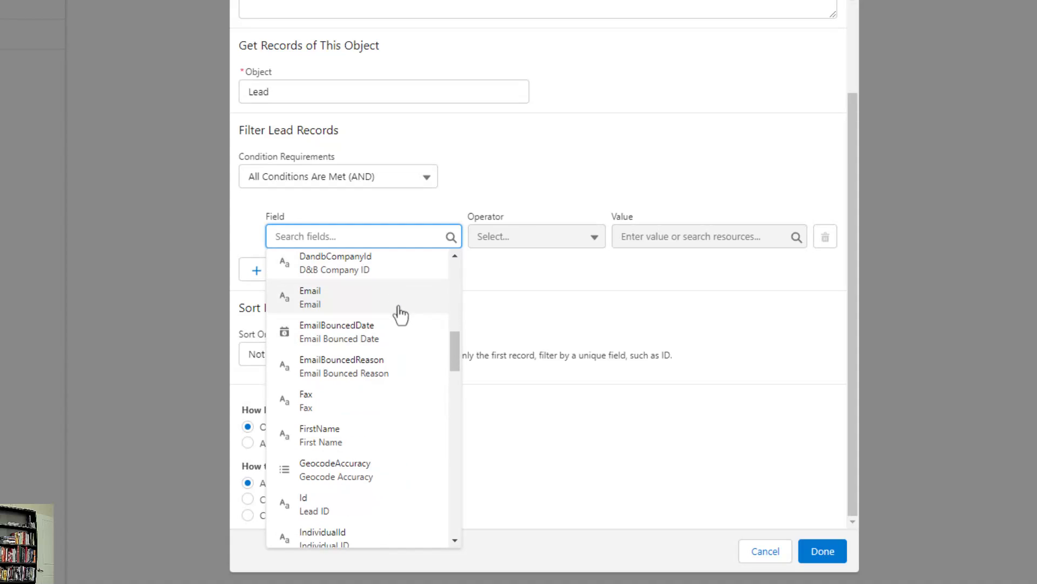
click(320, 435)
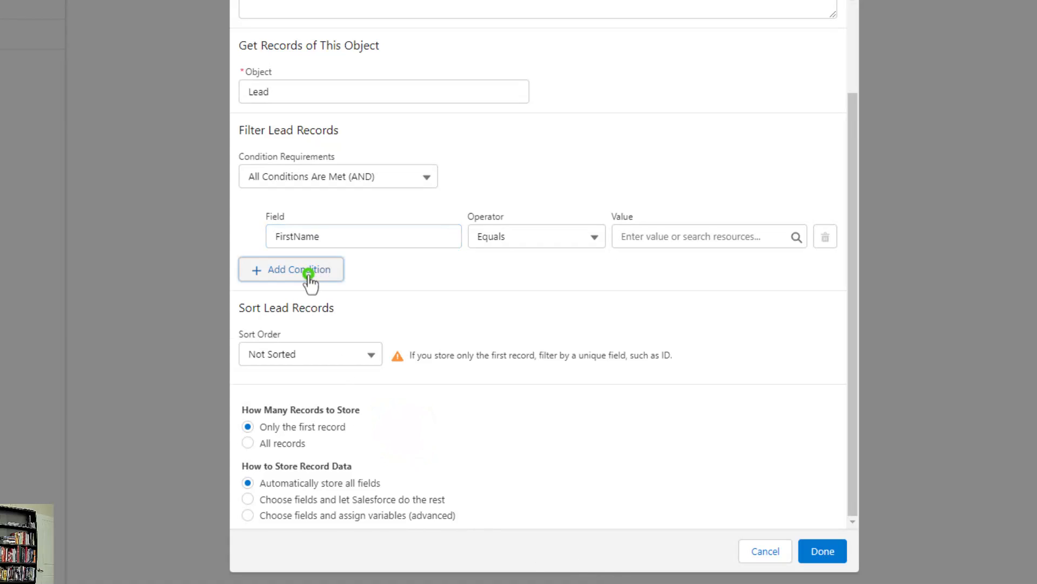
- Add a second condition filtered on the LastName field
click(291, 269)
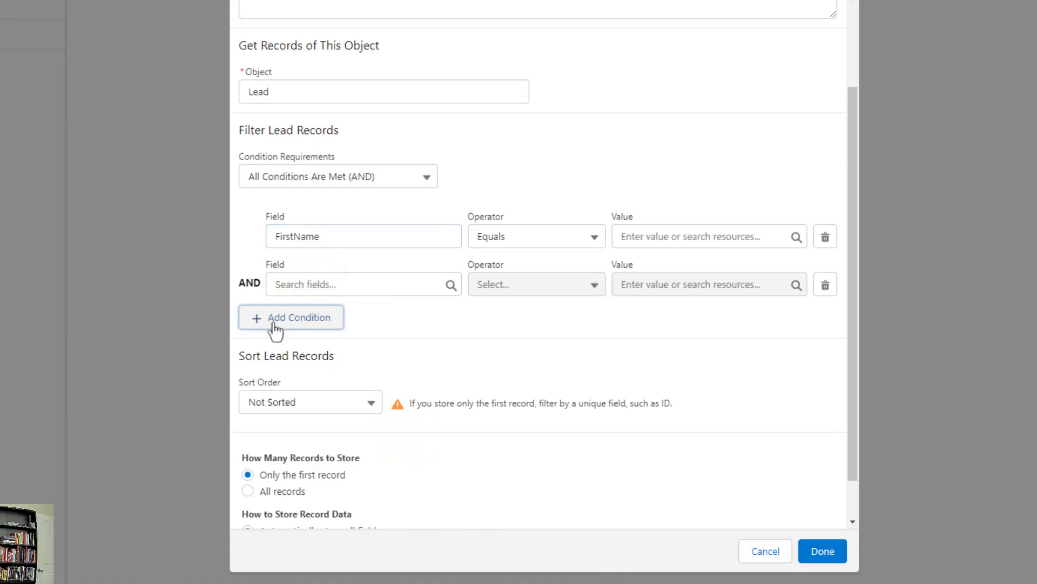
mouse_move(290, 259)
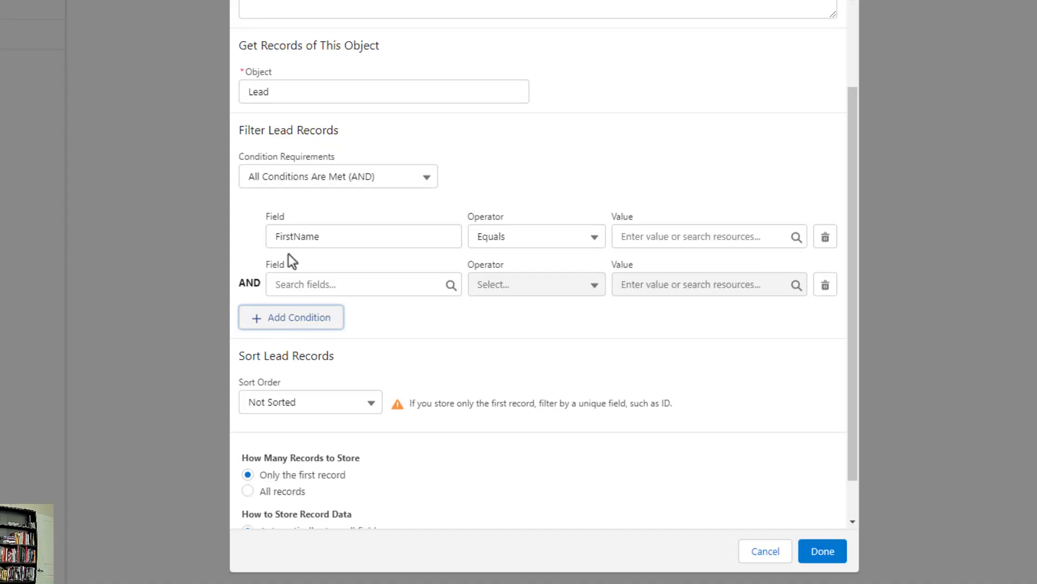
click(363, 284)
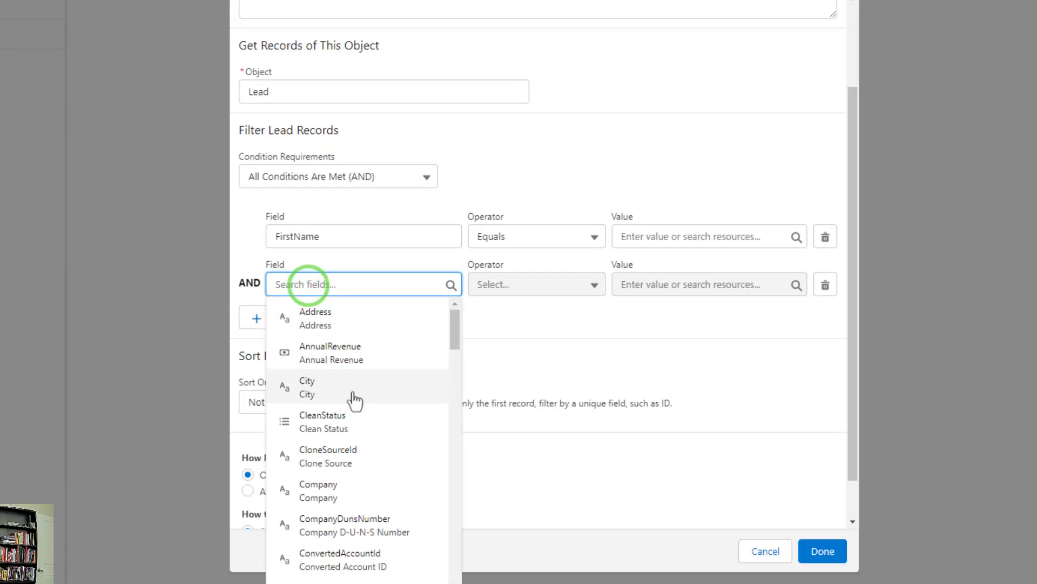
scroll(down, 3)
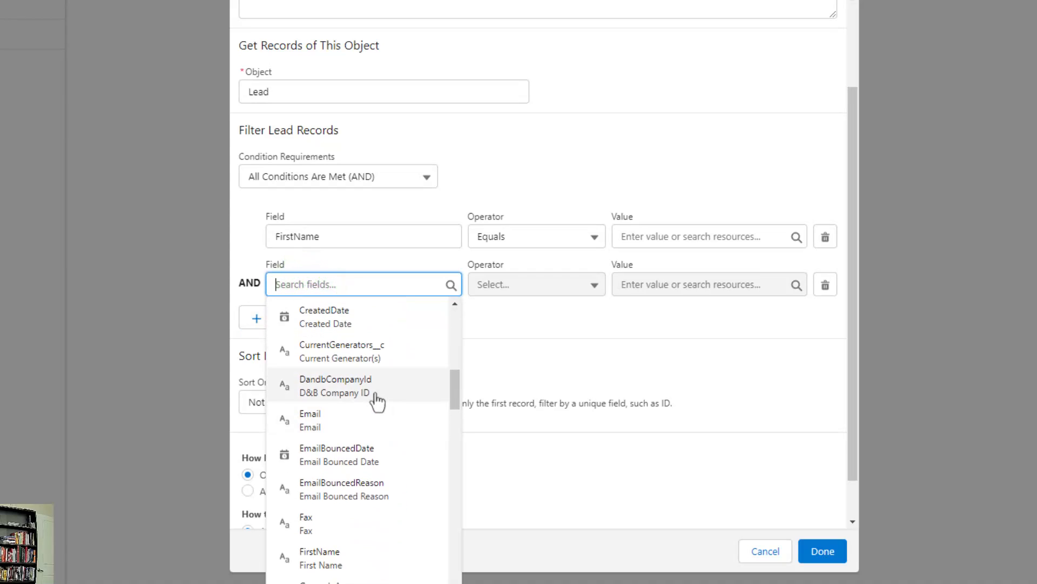
scroll(down, 3)
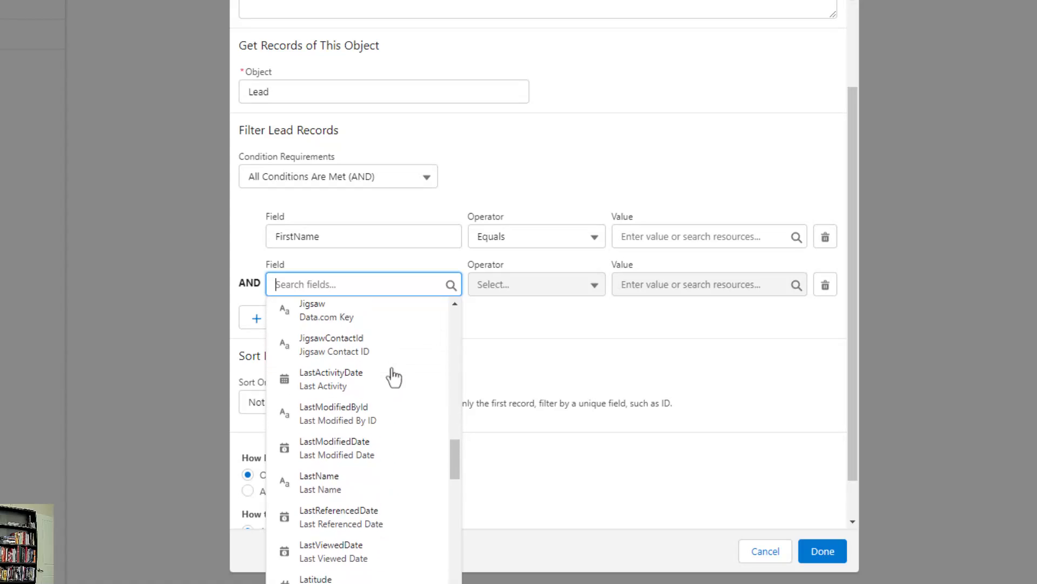
click(318, 475)
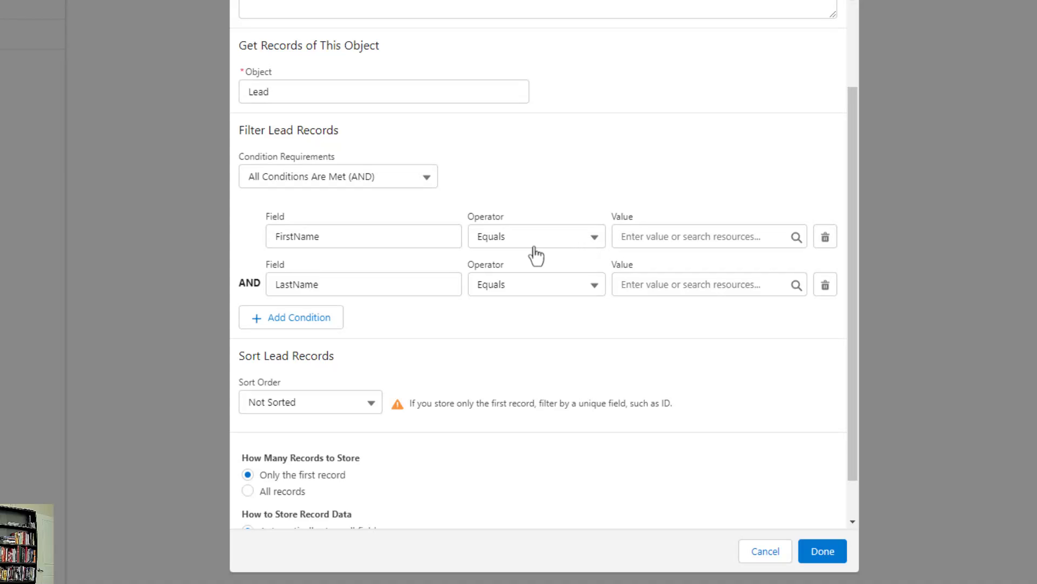
- Keep Equals as the FirstName operator and move to the condition's Value box
click(537, 237)
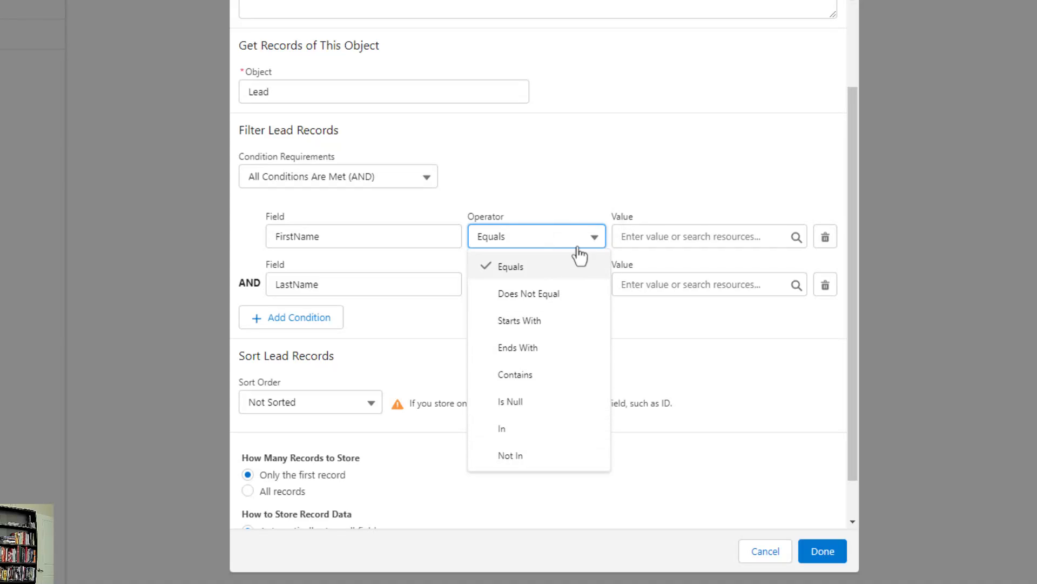
click(509, 266)
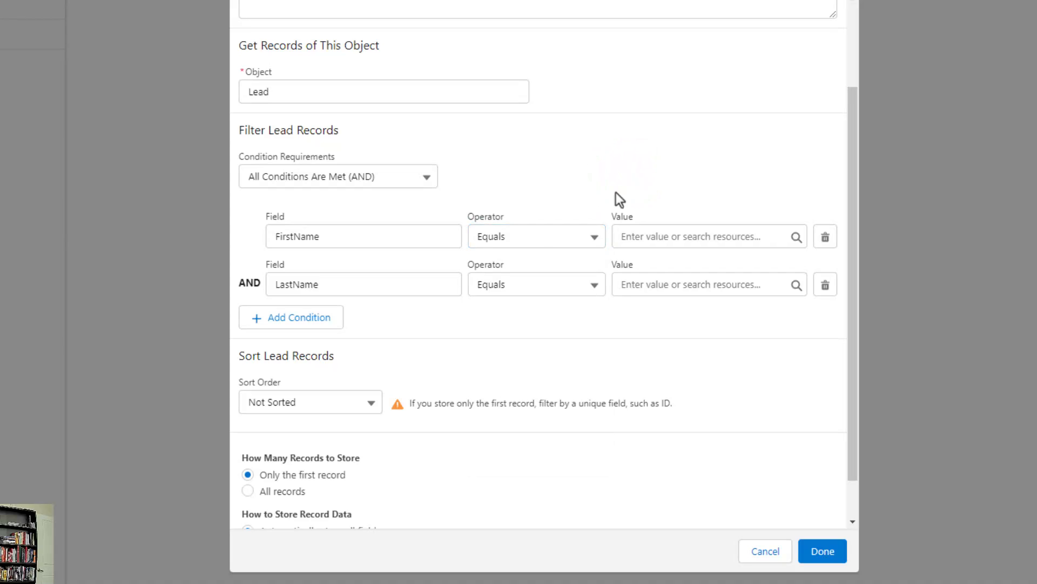
mouse_move(317, 304)
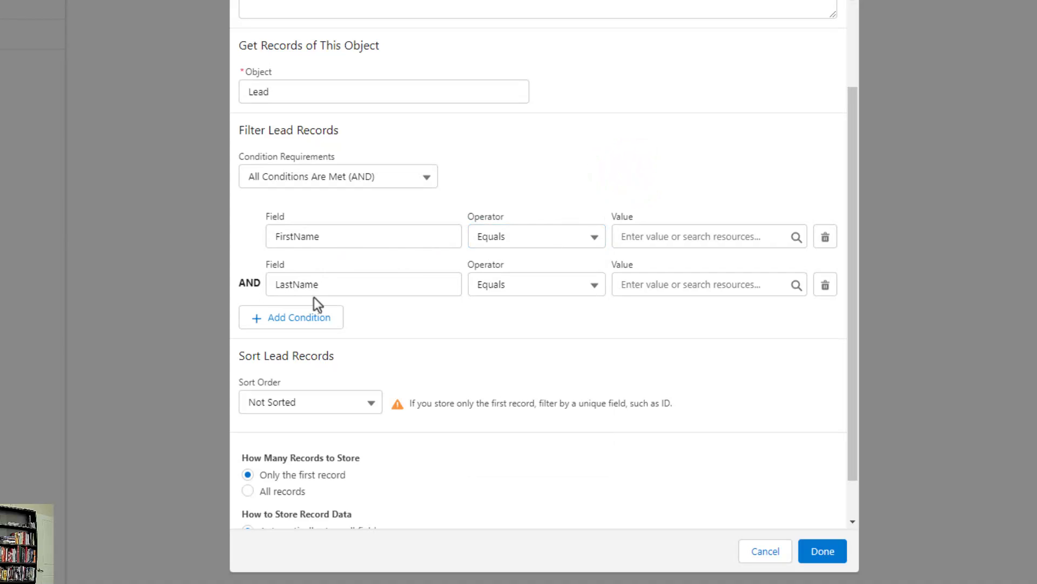
mouse_move(526, 302)
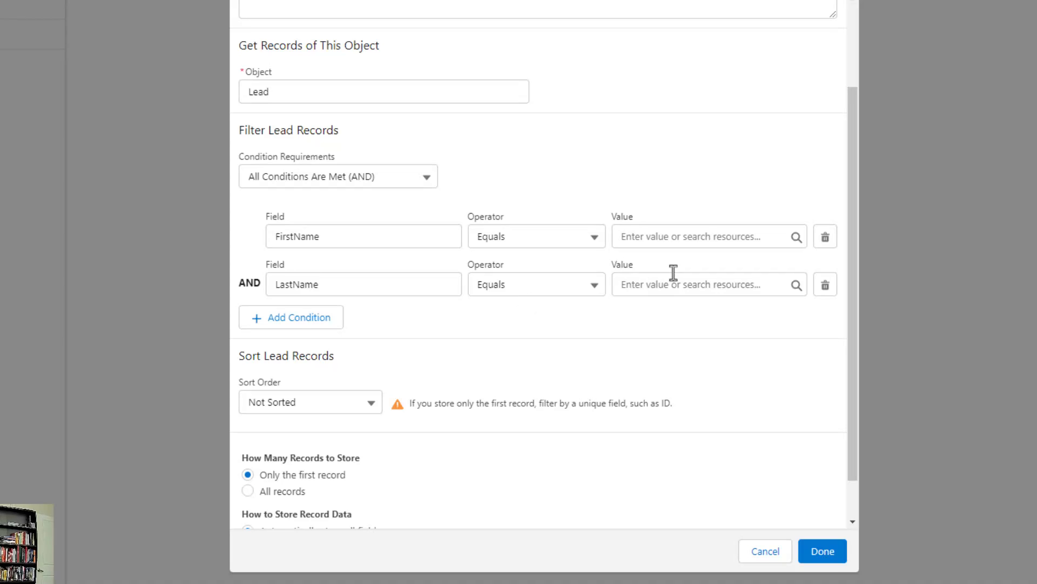
click(701, 236)
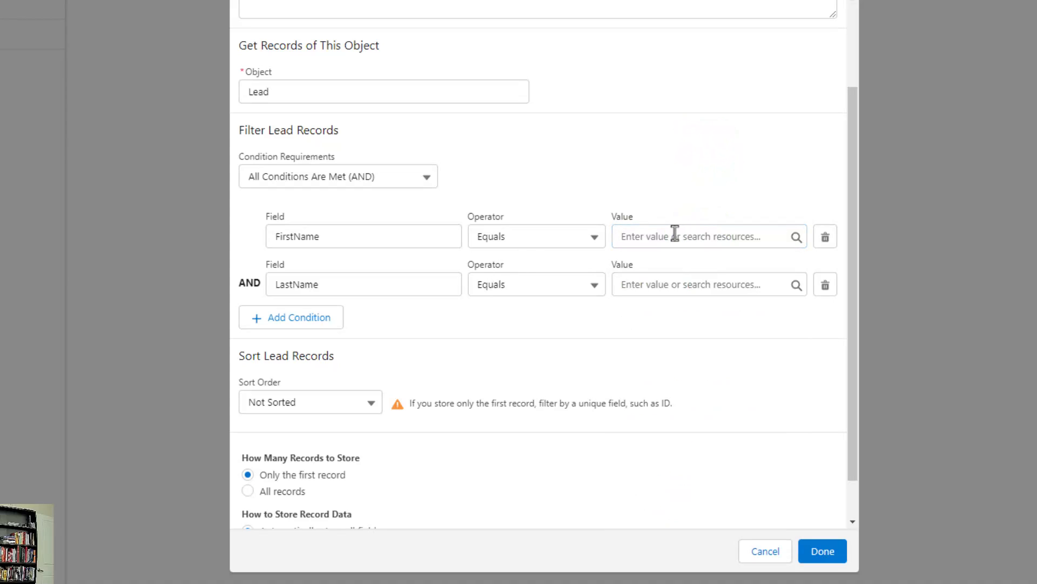
- Take FirstName's value from the First_Name screen input and LastName's from Last_Name
click(701, 237)
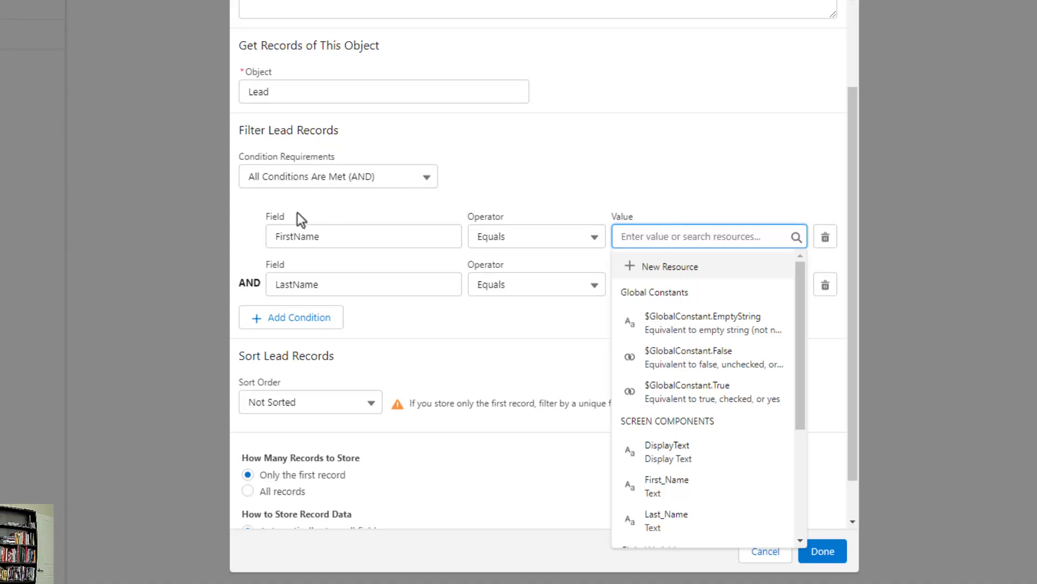
mouse_move(481, 242)
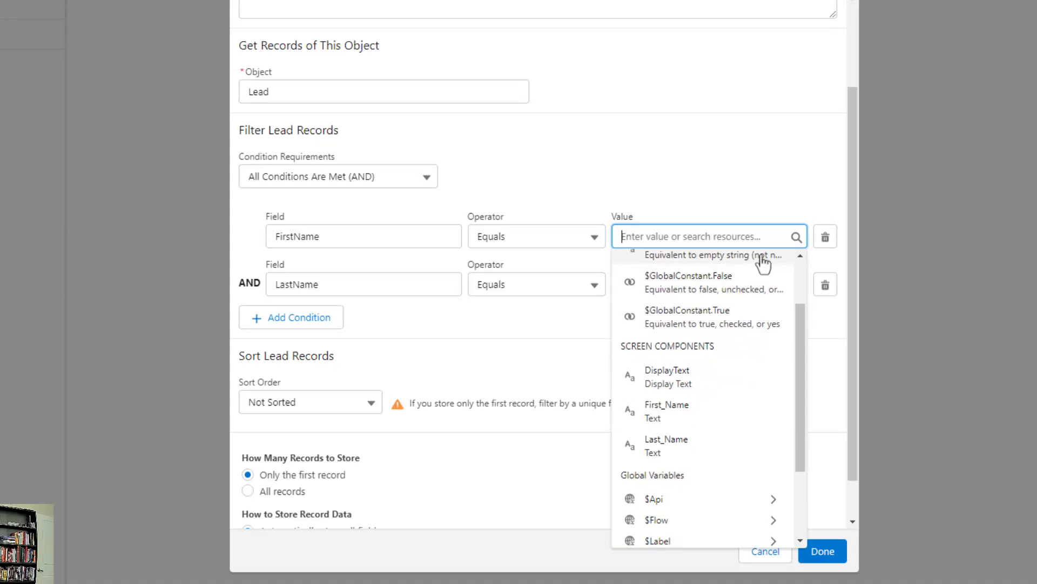
scroll(down, 3)
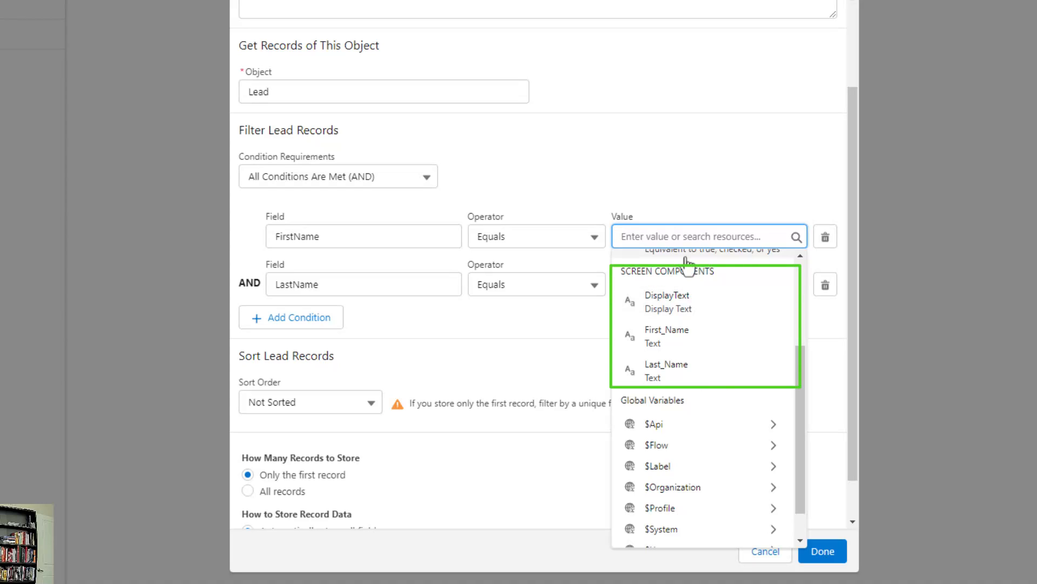
mouse_move(709, 377)
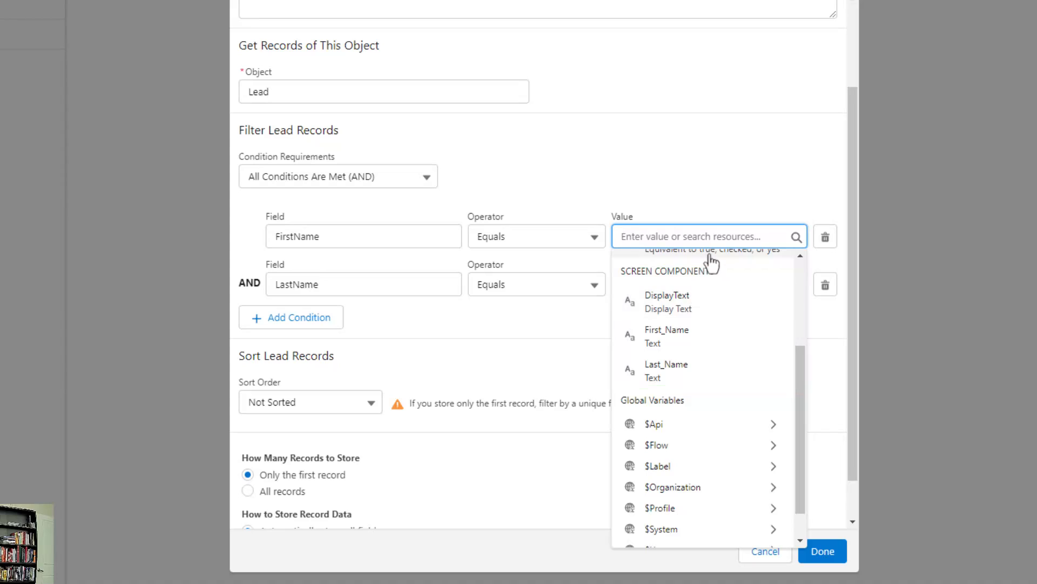
click(667, 334)
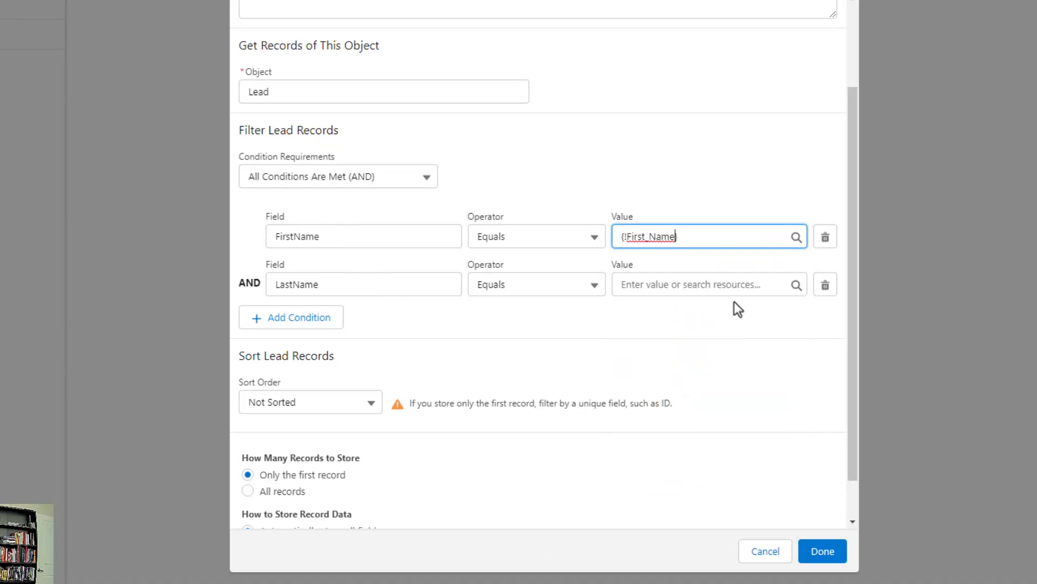
click(701, 285)
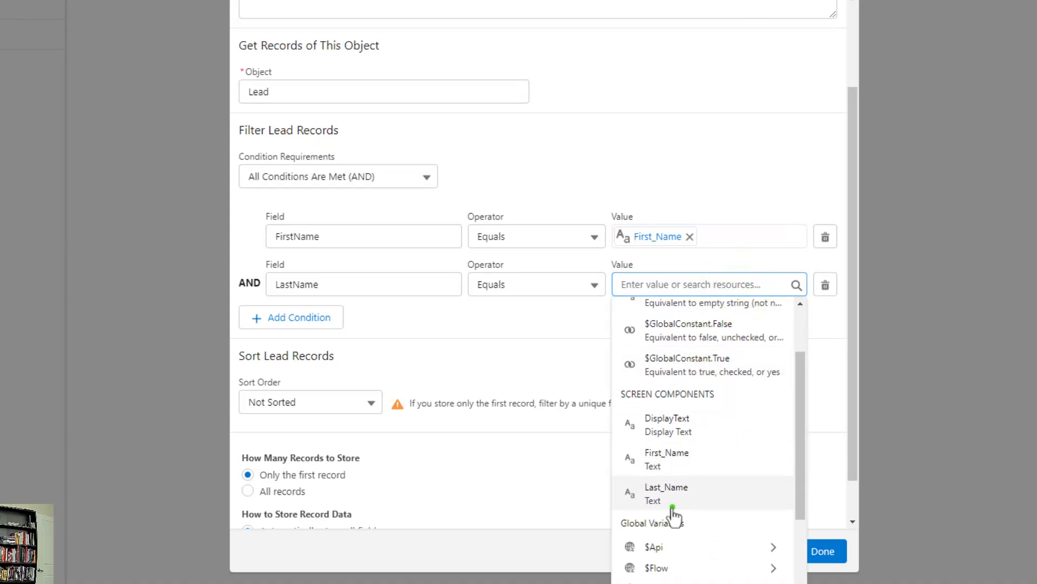
click(666, 492)
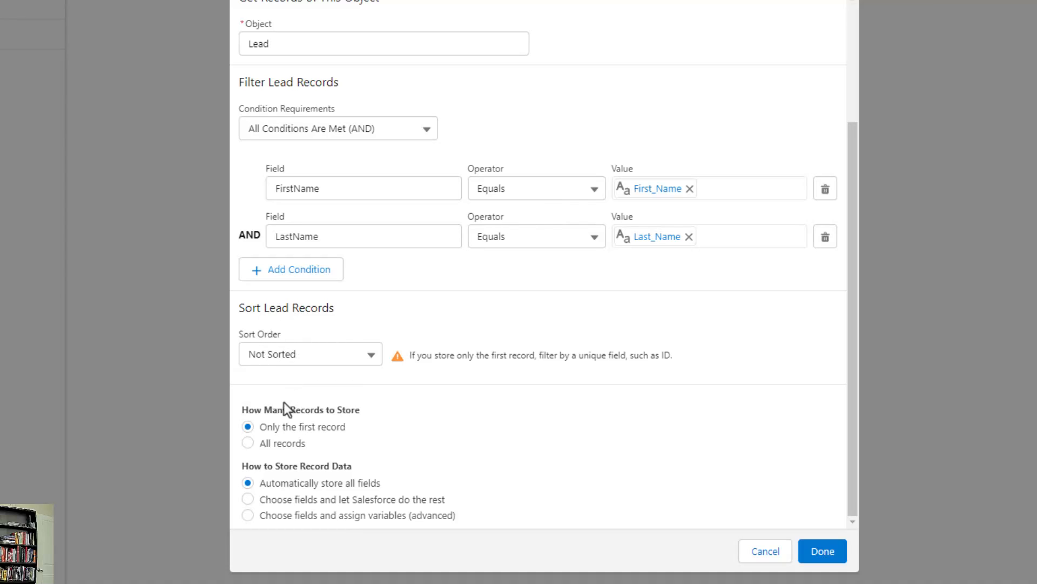
mouse_move(294, 478)
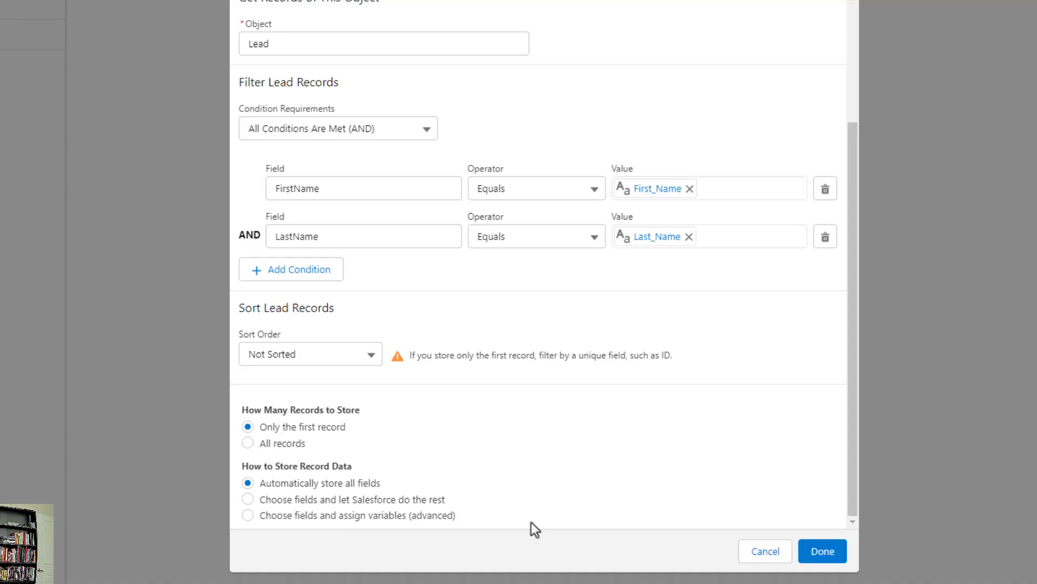
mouse_move(366, 406)
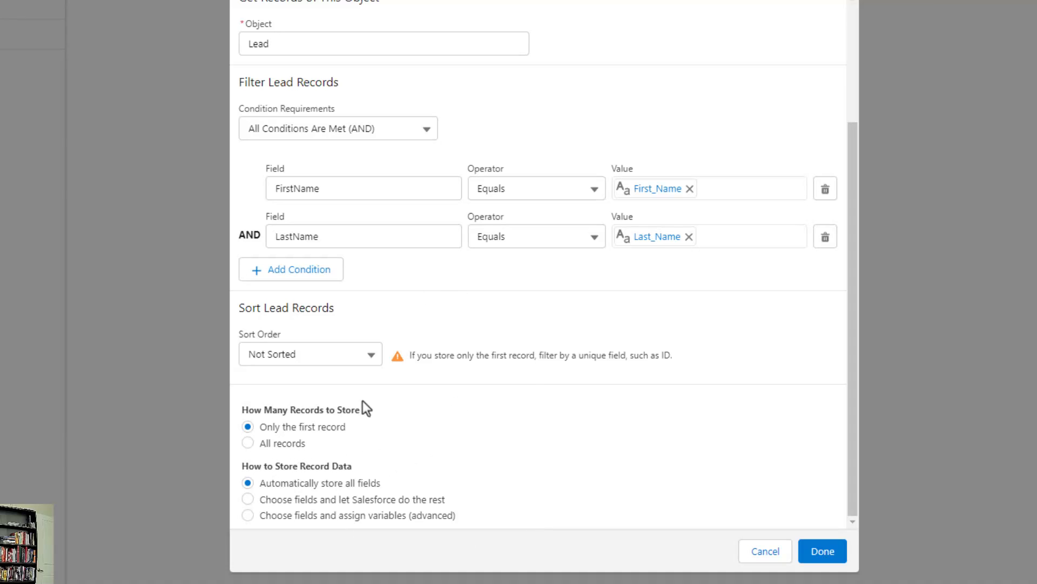
mouse_move(403, 438)
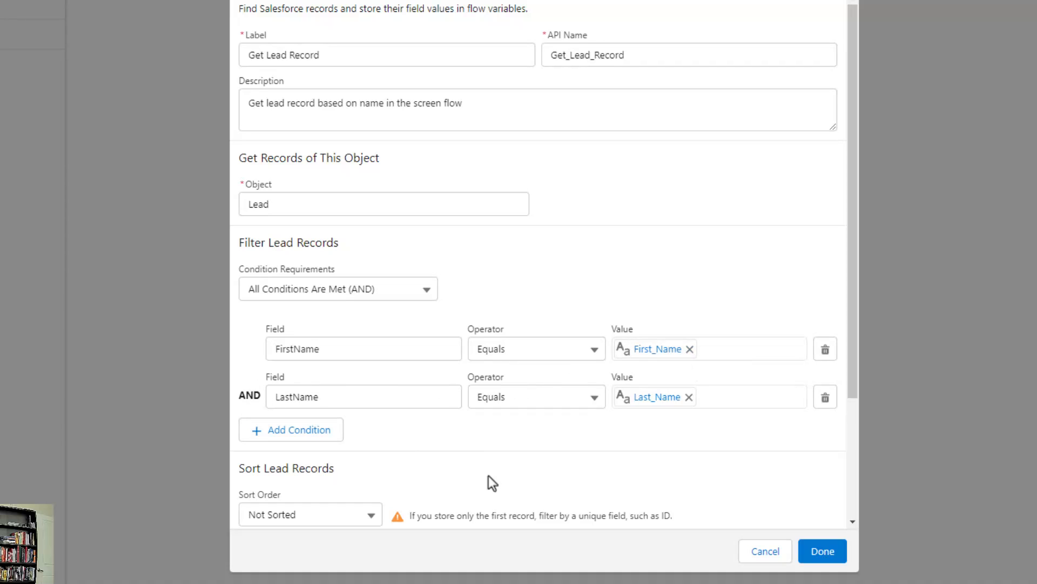
- Keep the Get Lead Record configuration with Done and return to the canvas
click(821, 550)
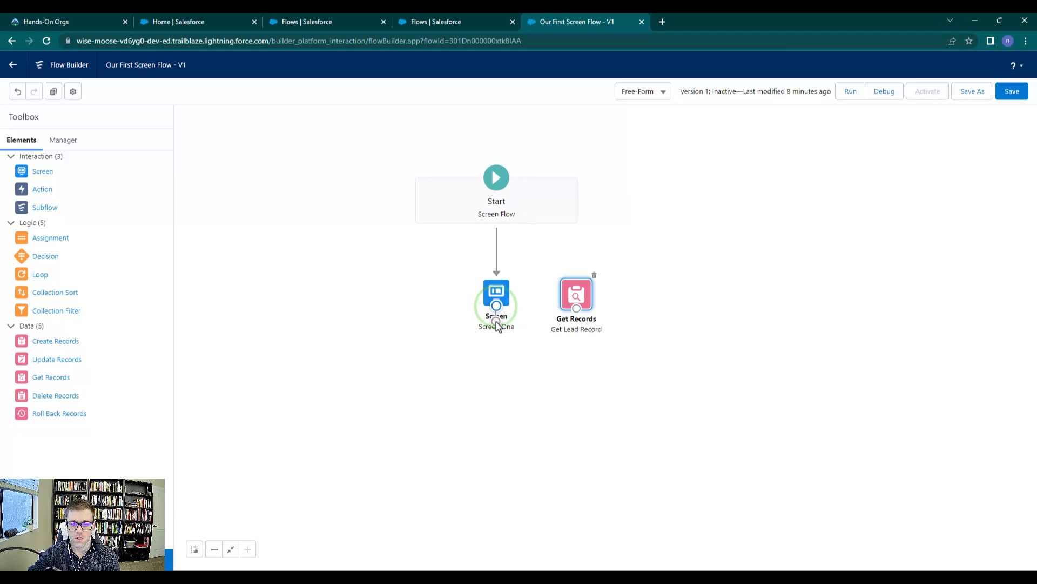
- Connect Screen One to Get Lead Record, nudge it right, and save the flow
drag(496, 305, 575, 294)
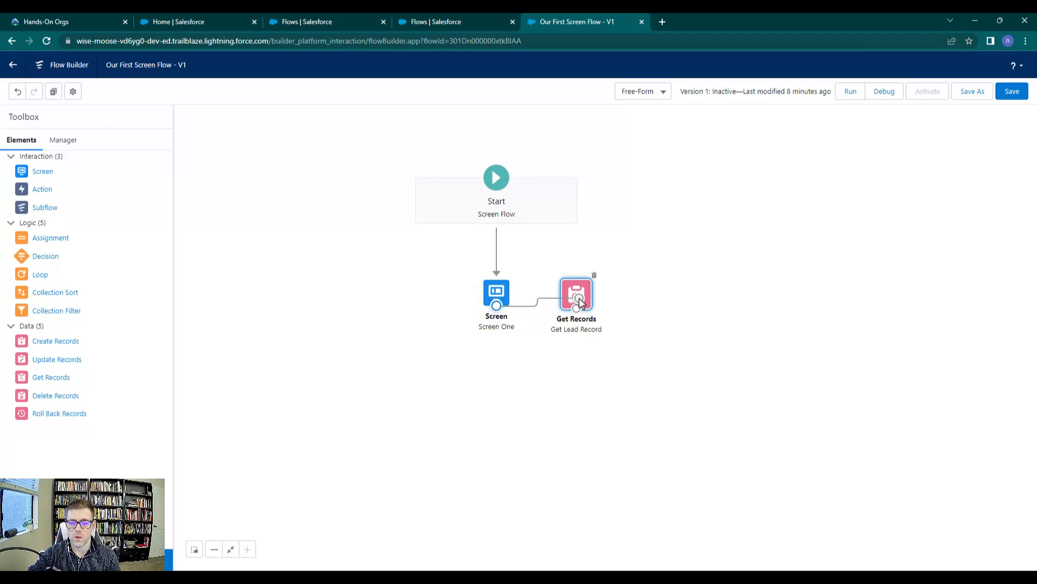
drag(576, 292, 591, 290)
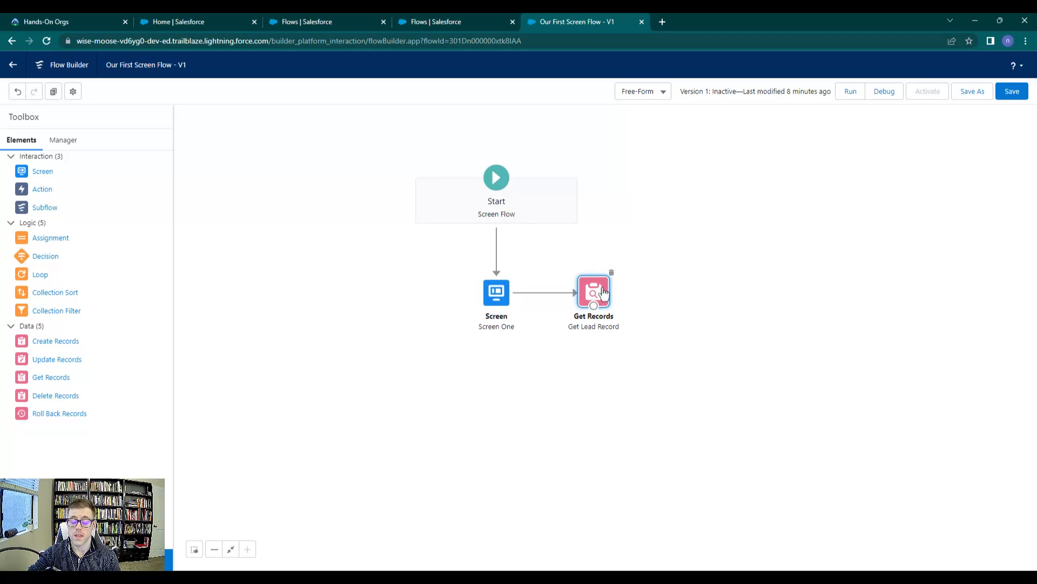
click(1011, 91)
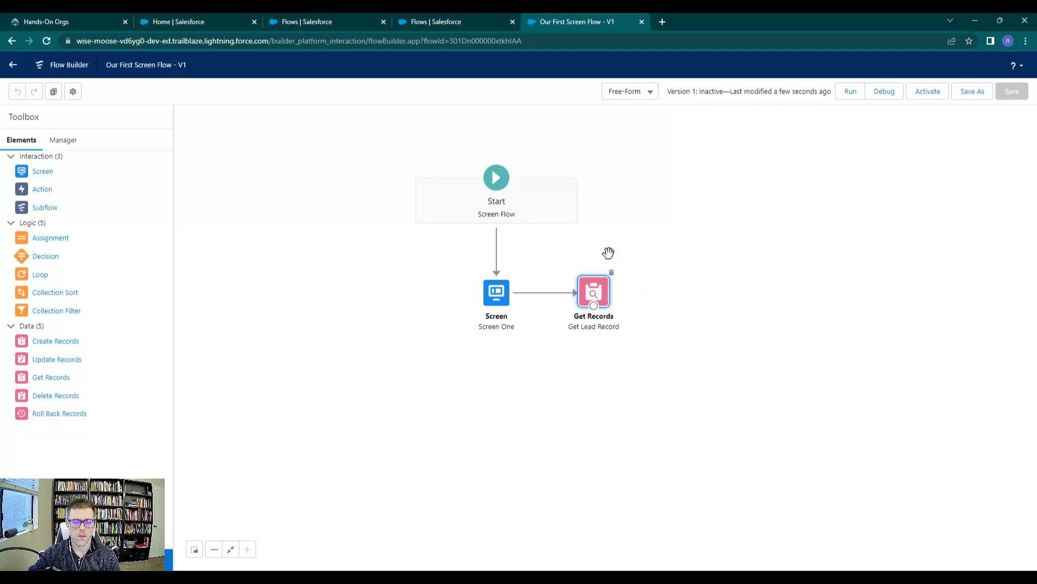
mouse_move(195, 311)
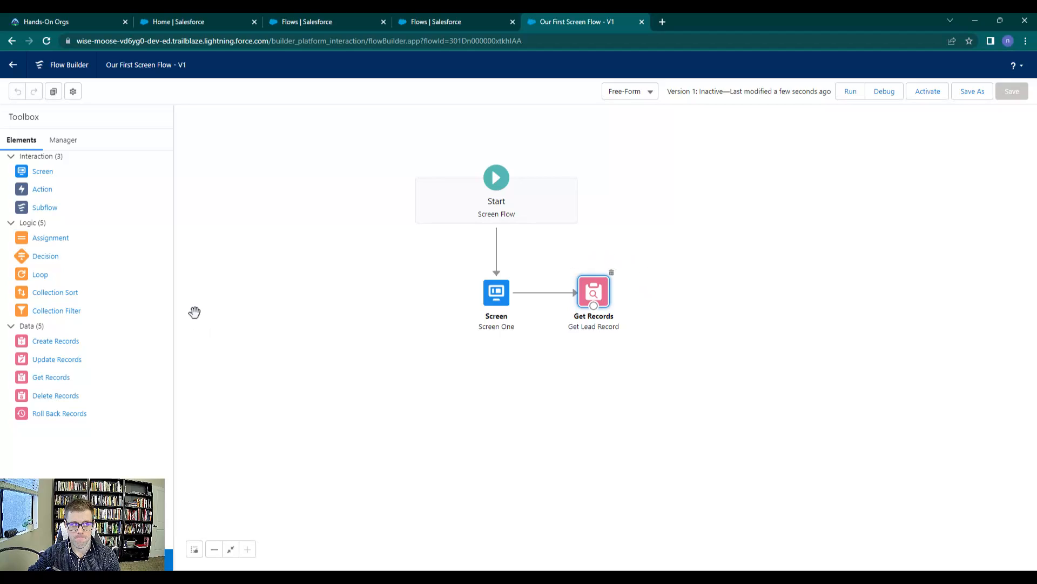
mouse_move(534, 299)
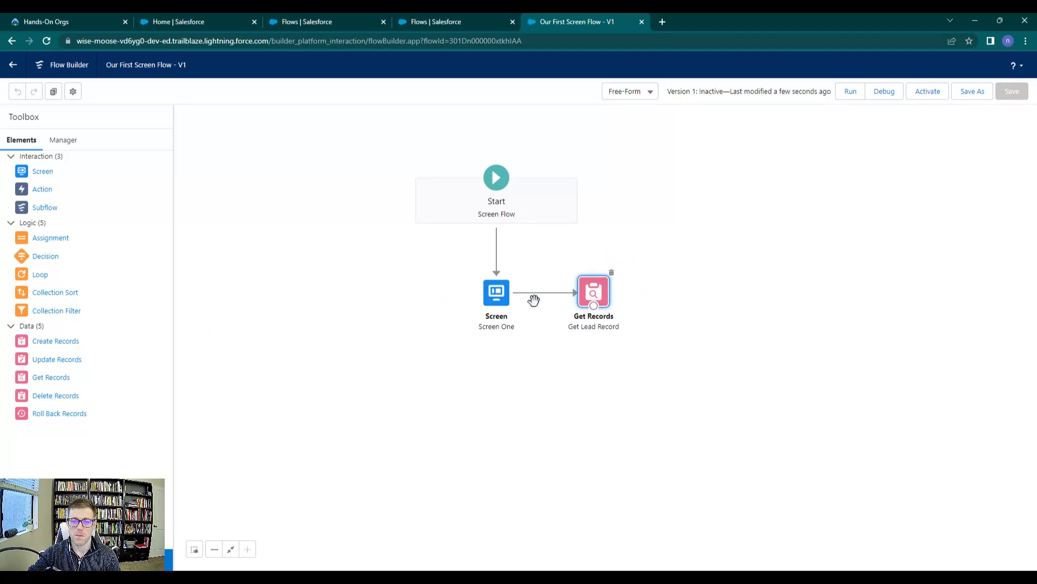
mouse_move(330, 229)
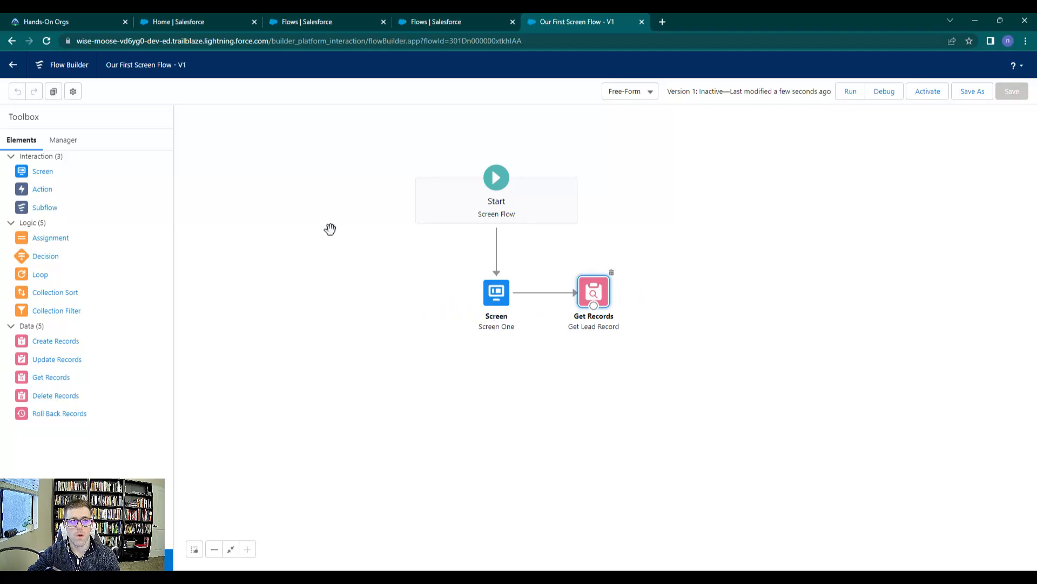
- Switch to the Home | Salesforce browser tab
click(175, 22)
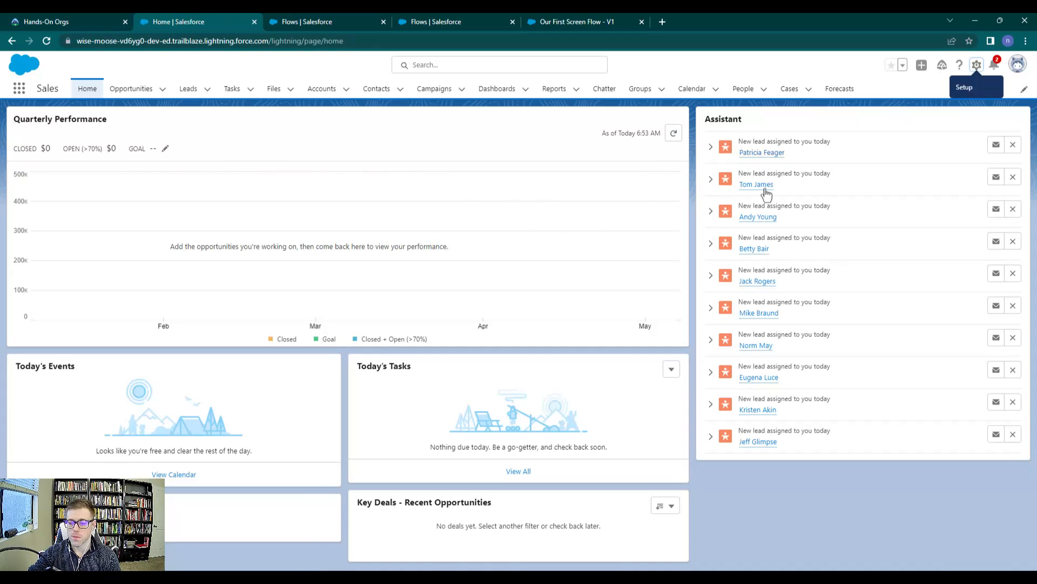
- Show the All Open Leads list view in Leads
click(188, 88)
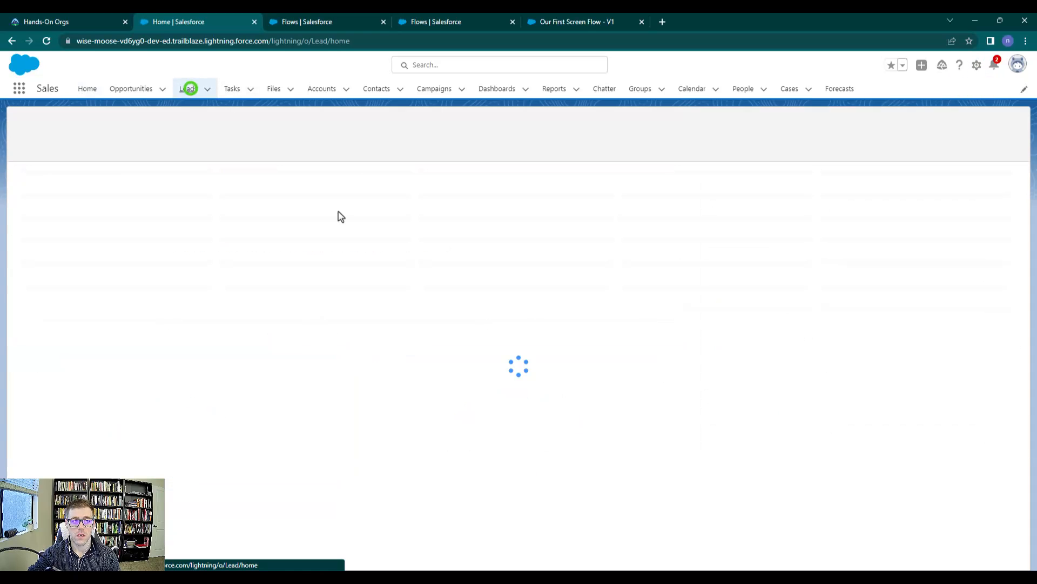
click(188, 87)
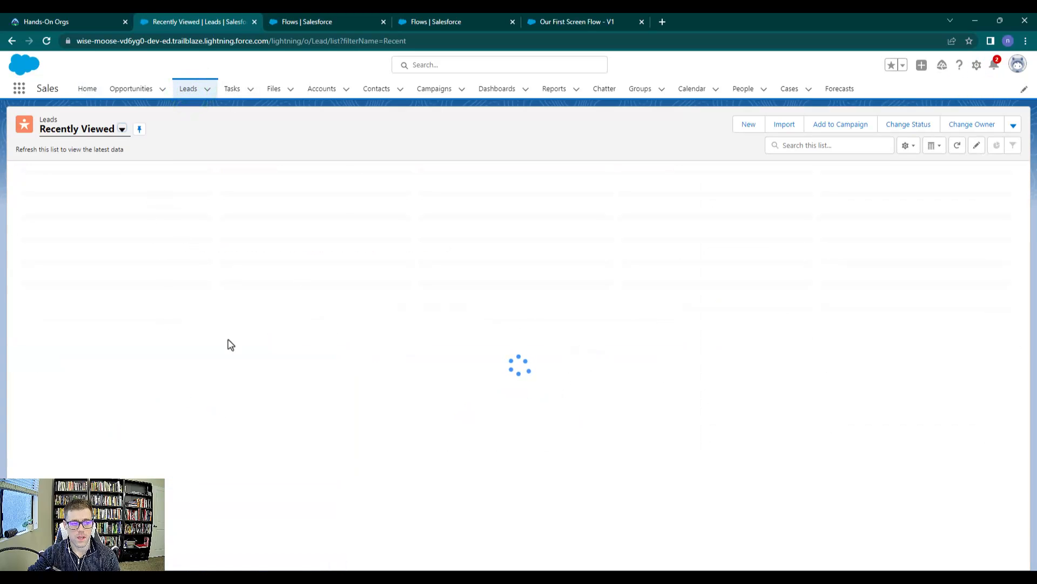
click(121, 129)
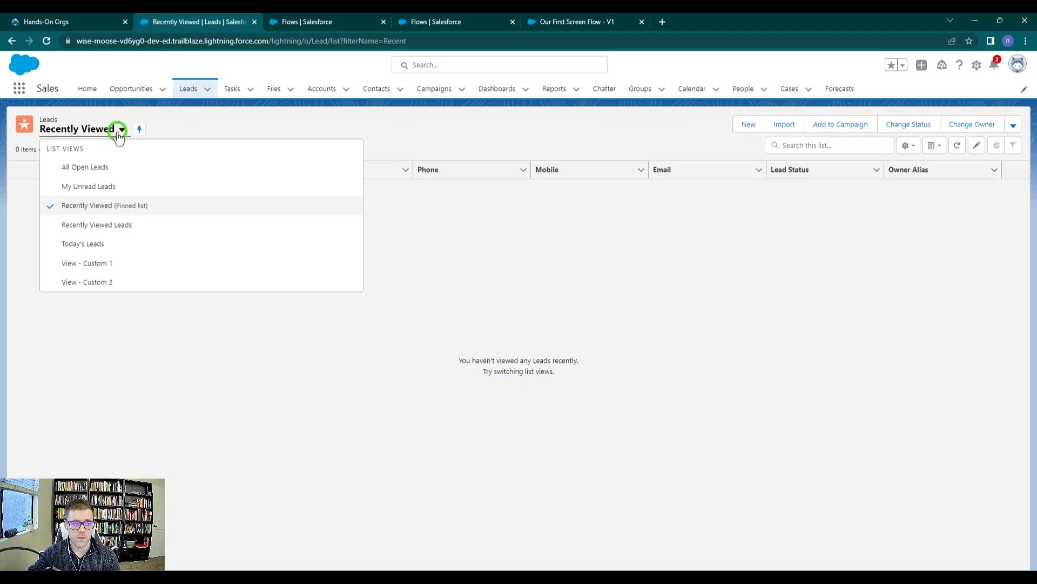
click(84, 166)
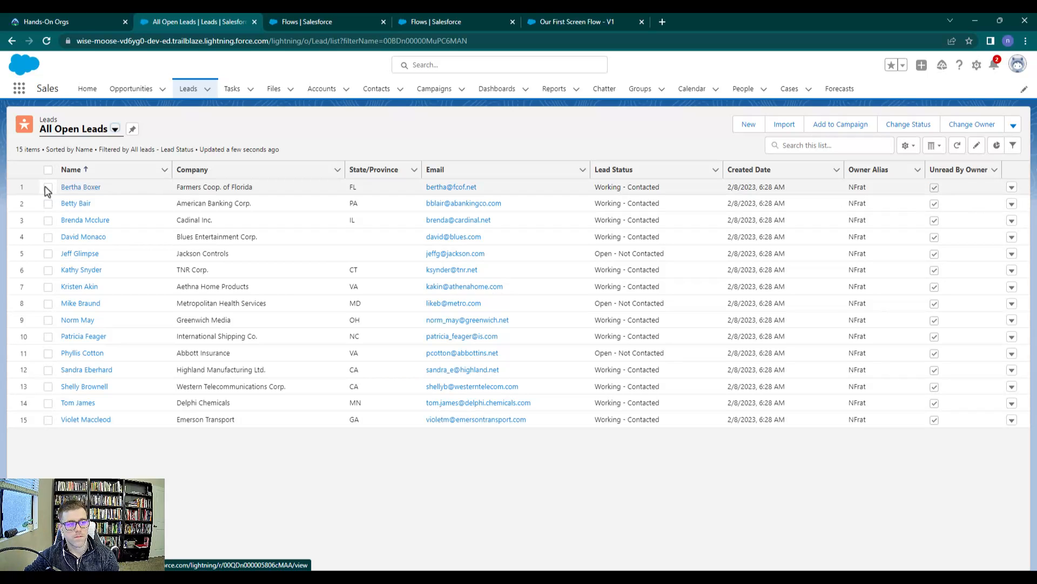
click(80, 187)
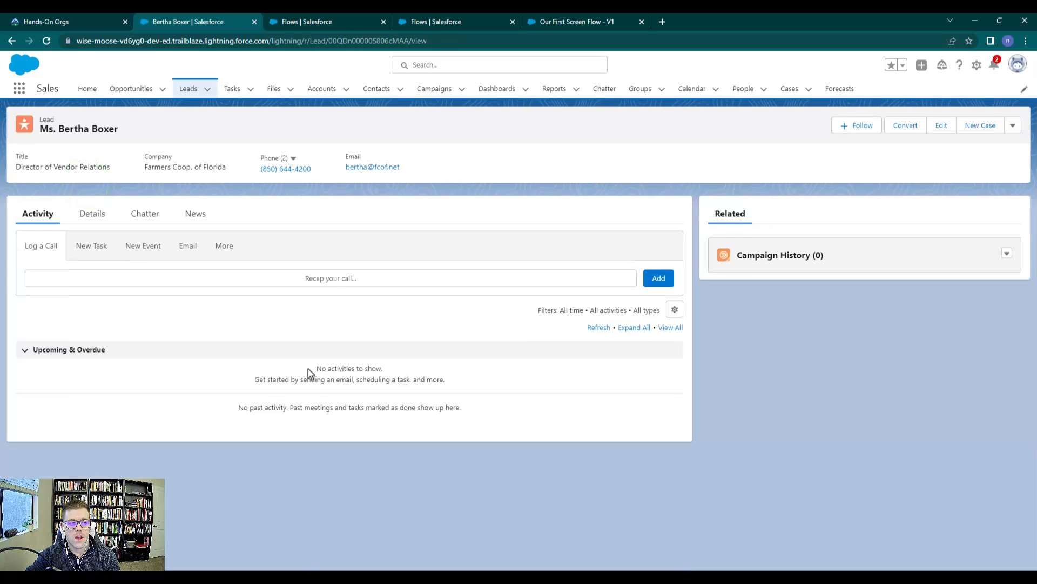
click(91, 213)
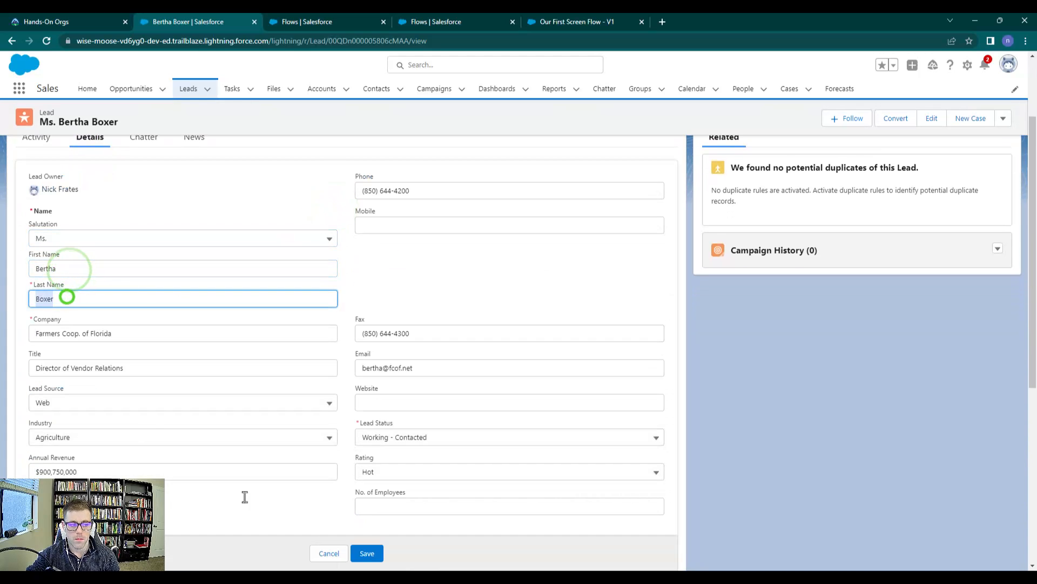
click(366, 553)
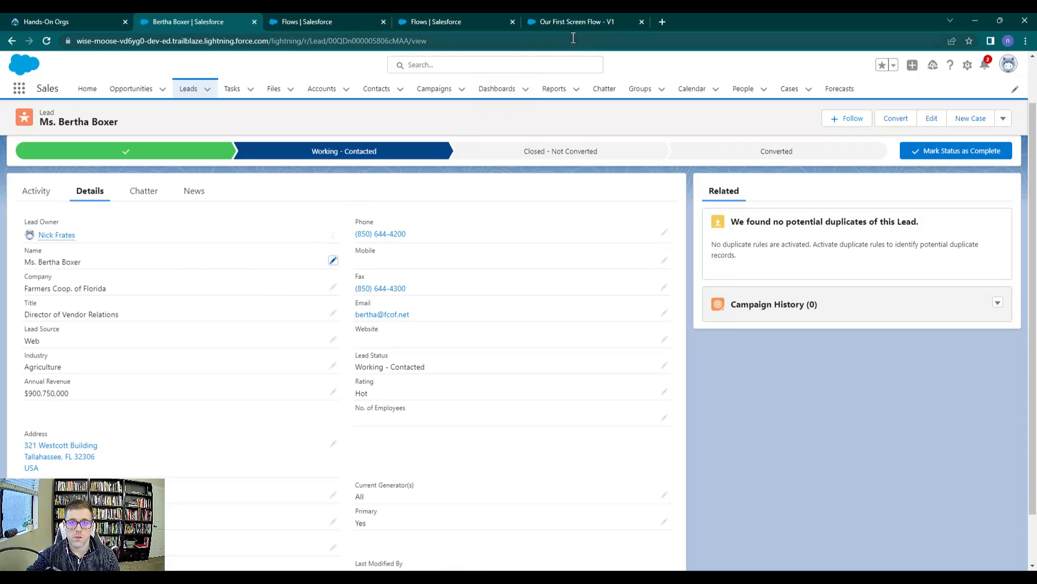
click(584, 22)
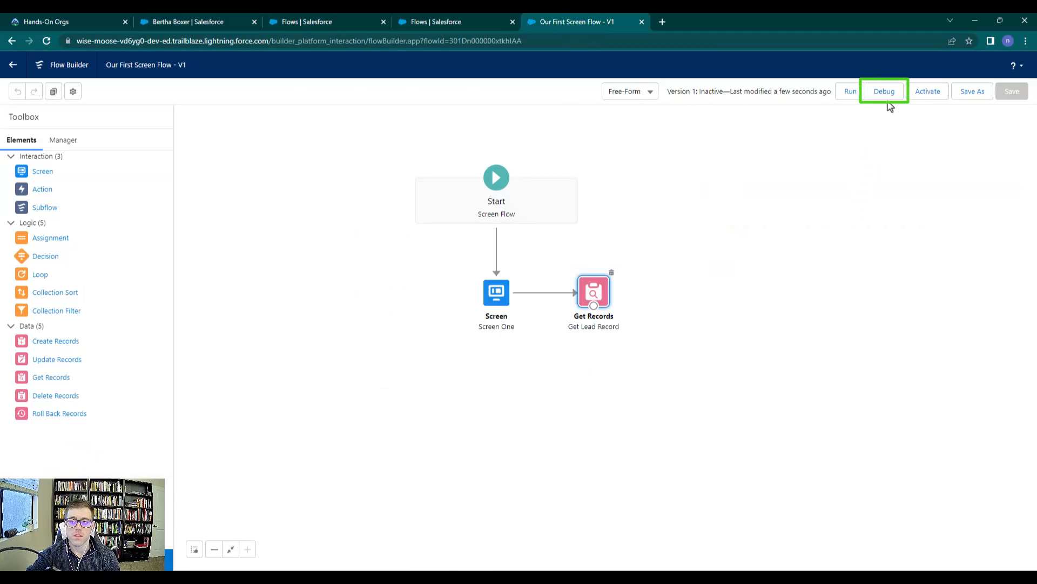
mouse_move(885, 90)
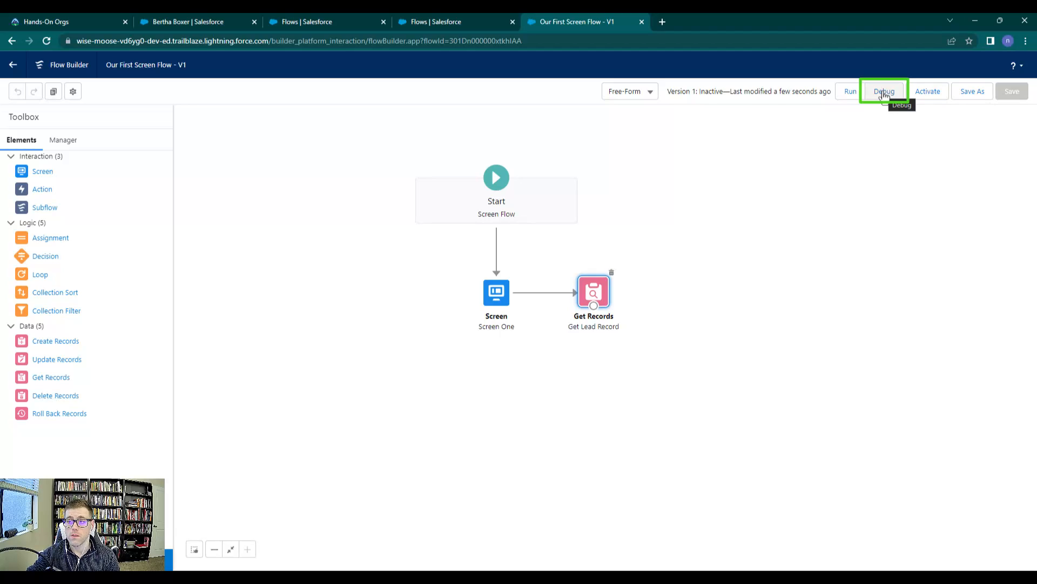
- Launch a debug run of Our First Screen Flow from the Debug flow dialog
click(884, 90)
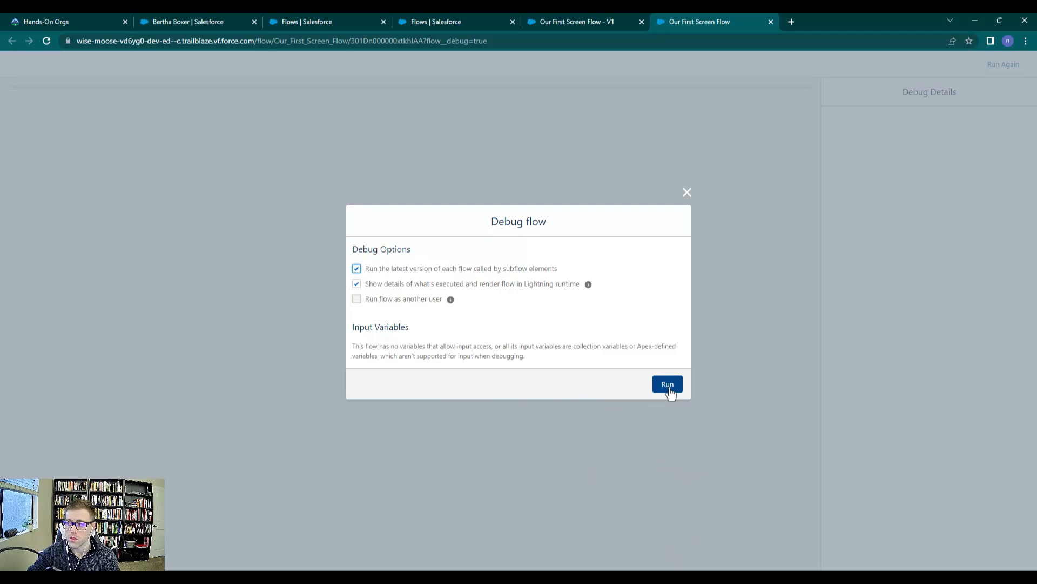
click(667, 385)
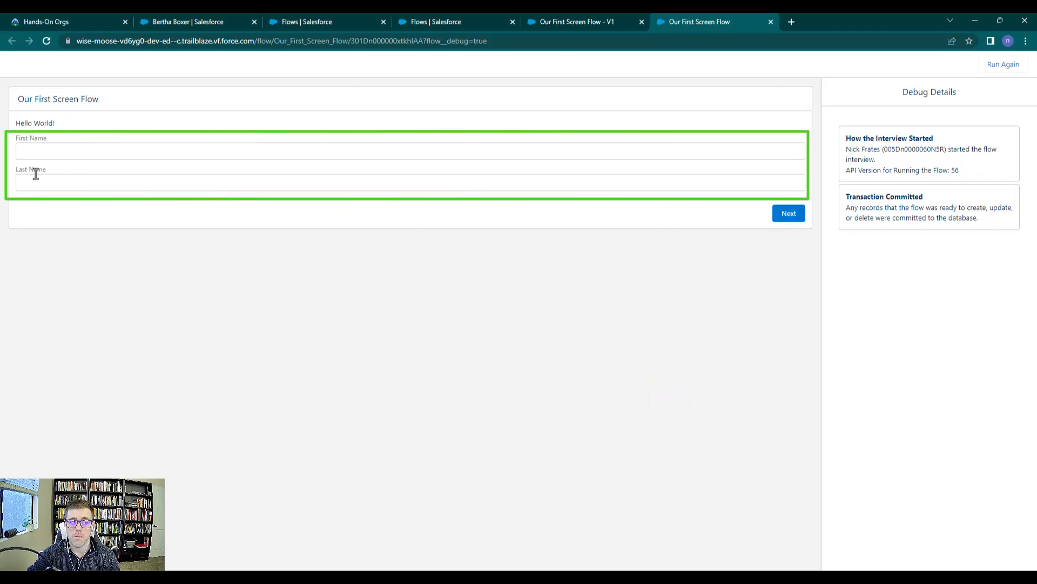
- Fill the debug screen with First Name Bertha and Last Name Boxer and continue with Next
click(63, 150)
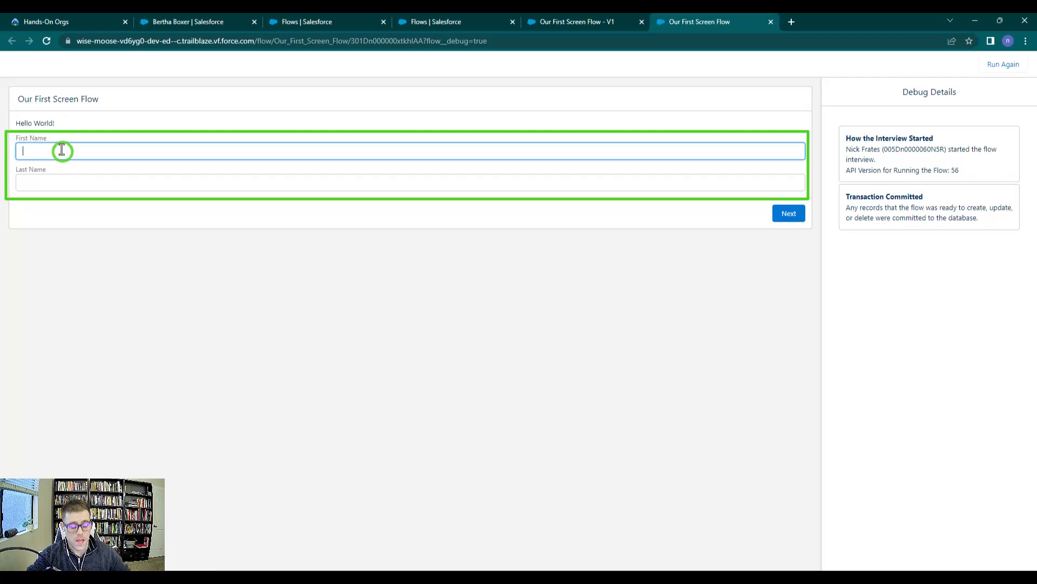
text(Bertha)
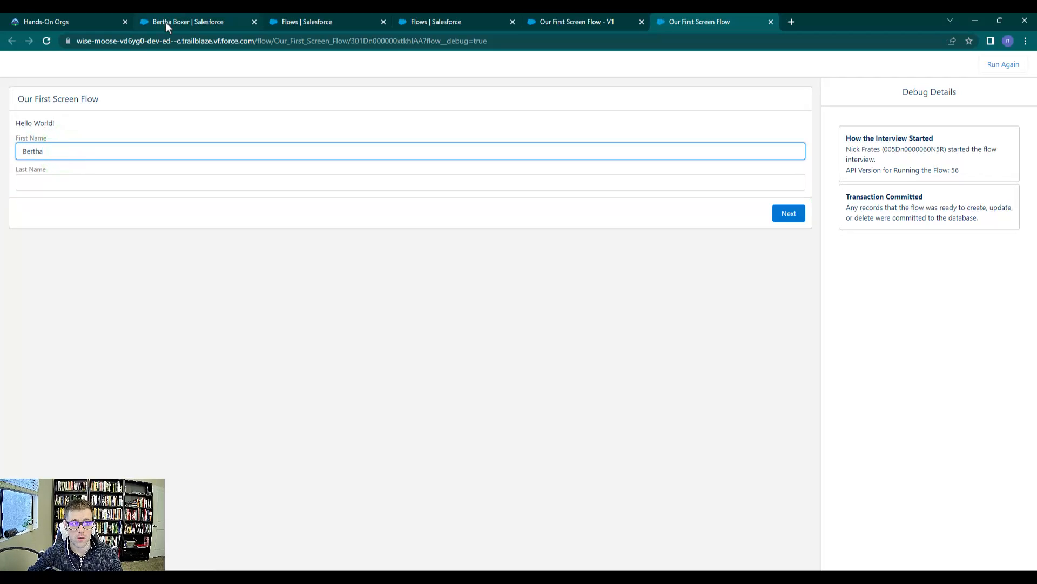
text(Box)
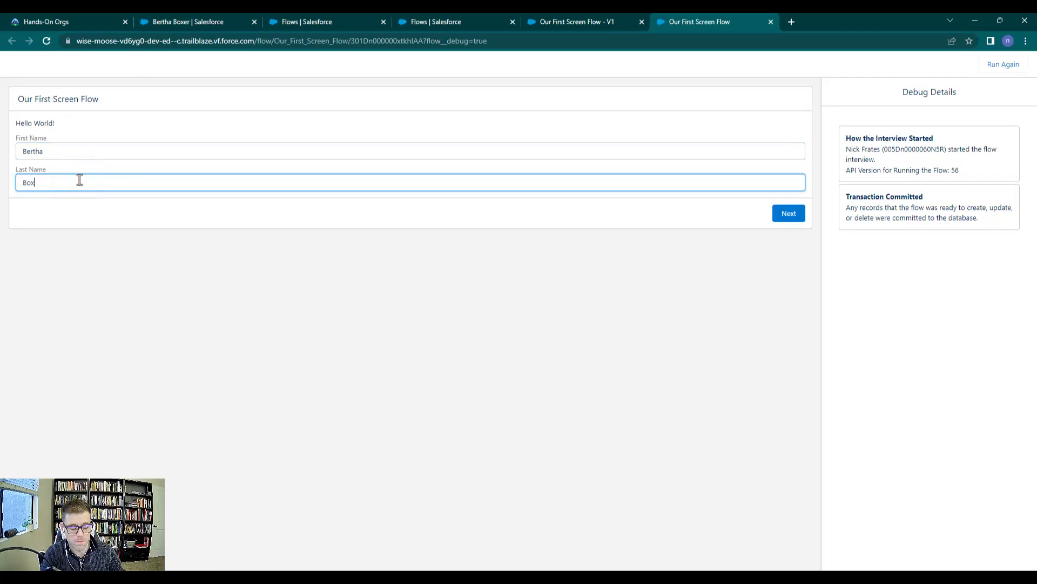
text(er)
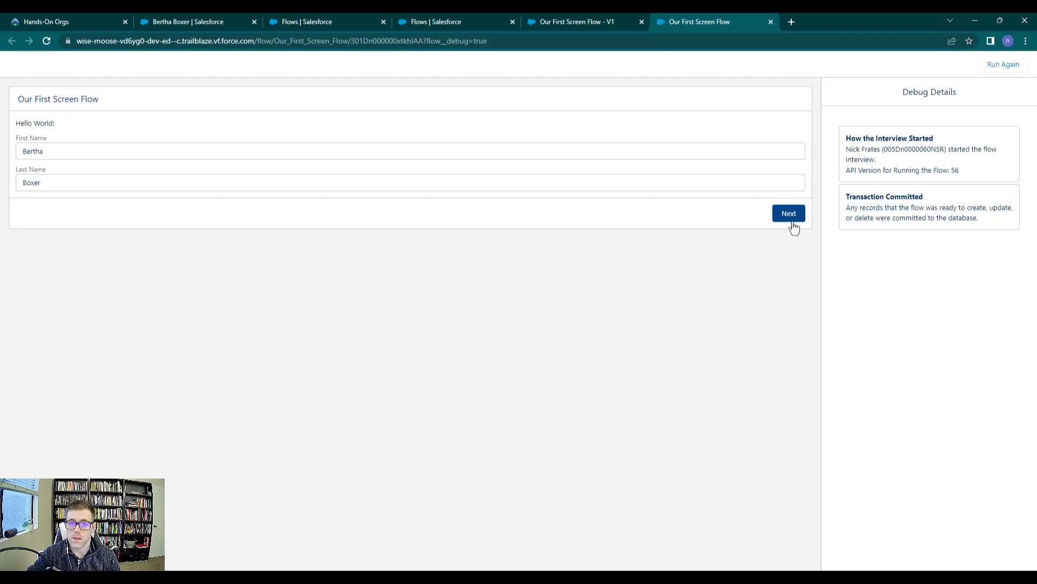
mouse_move(584, 21)
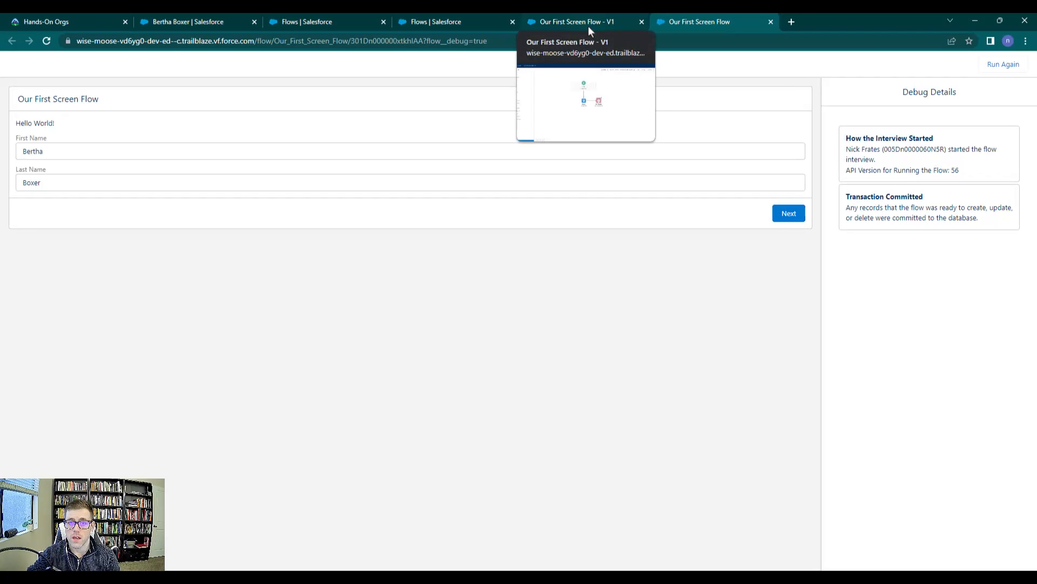
click(573, 22)
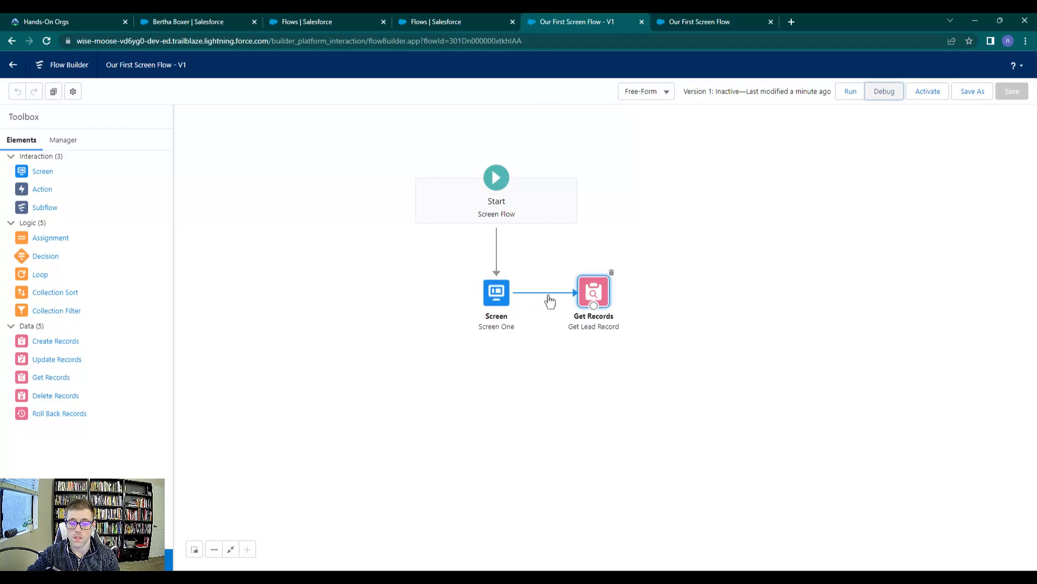
click(693, 22)
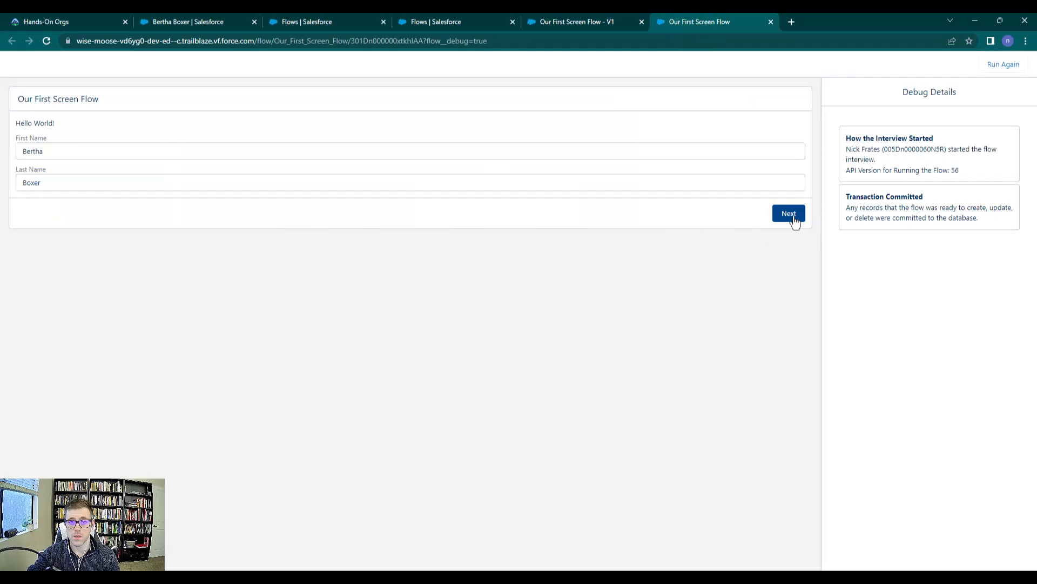
click(787, 213)
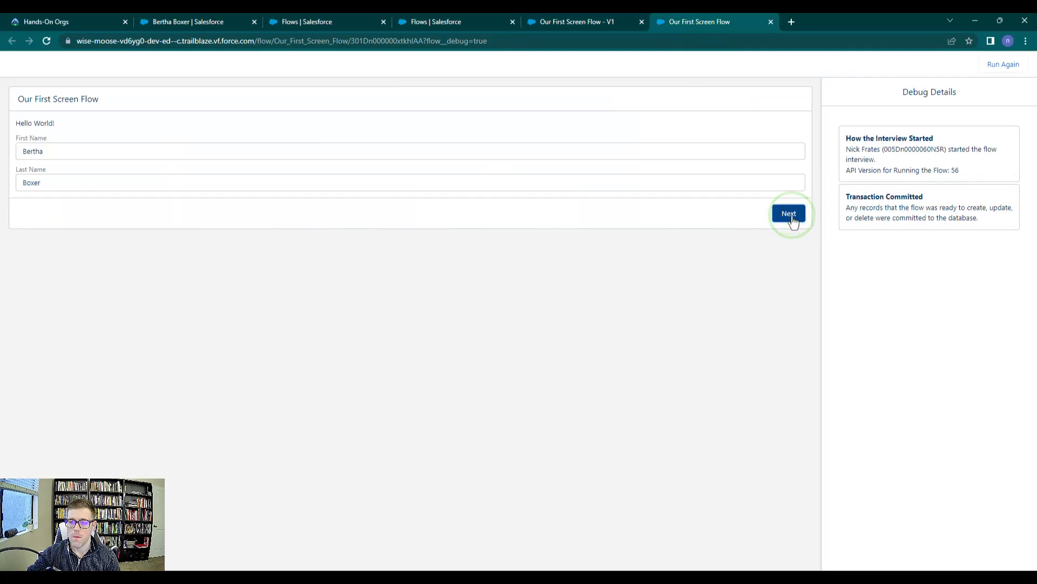
- Complete the run and review Debug Details showing Get Lead Record found records for Bertha Boxer
click(789, 213)
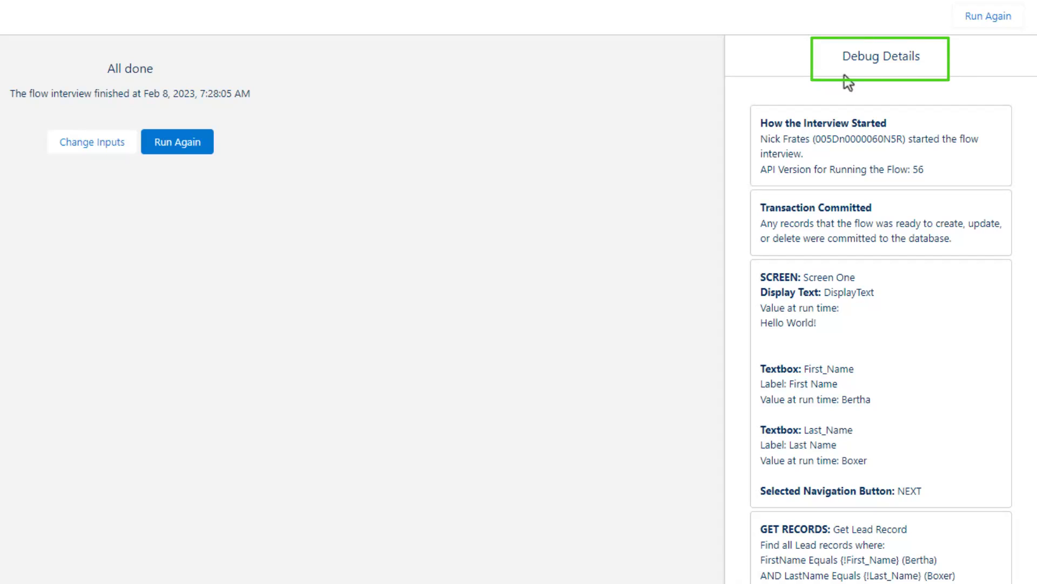
mouse_move(963, 285)
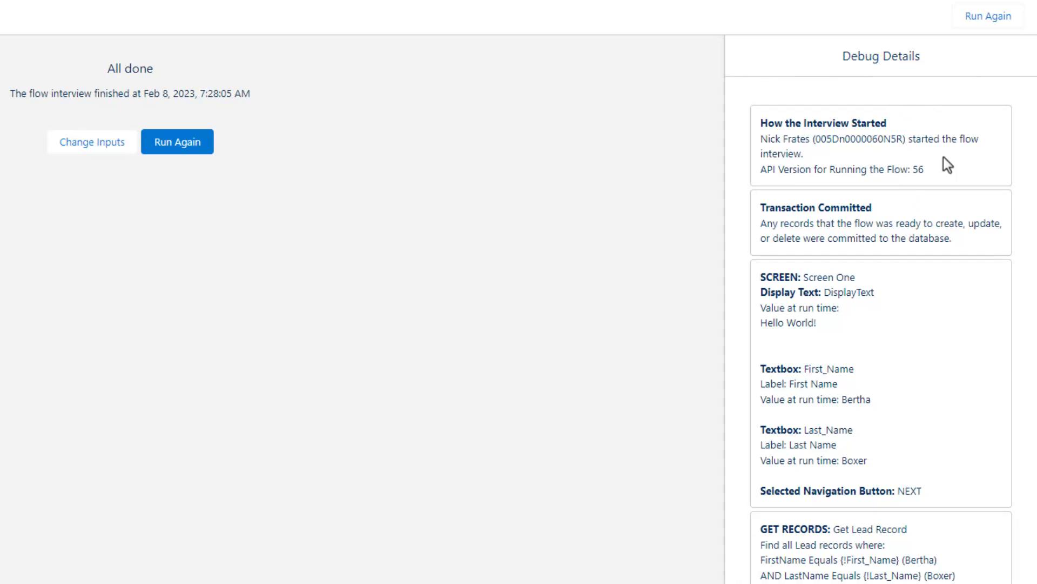
mouse_move(981, 353)
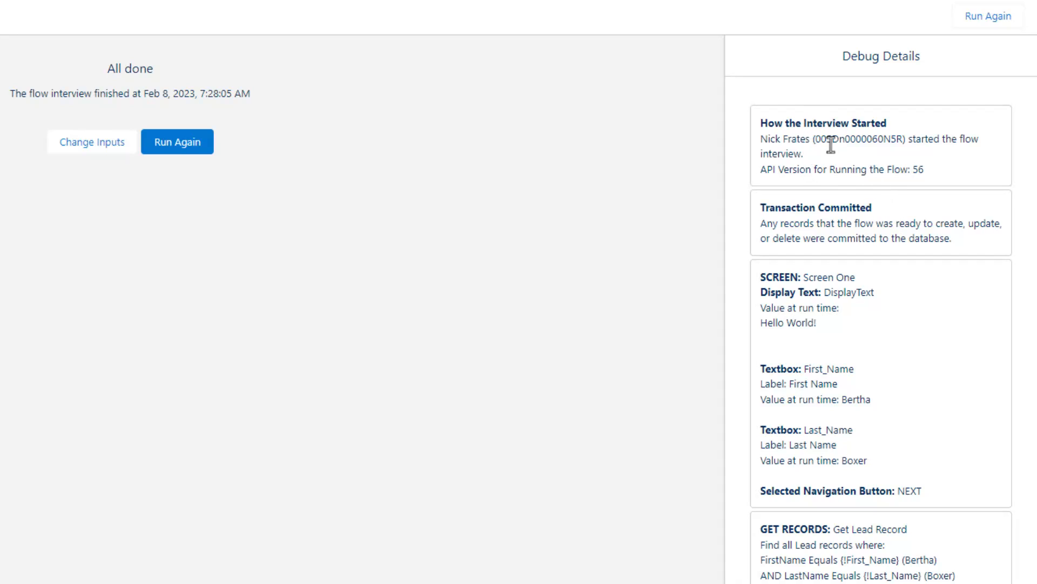
mouse_move(825, 349)
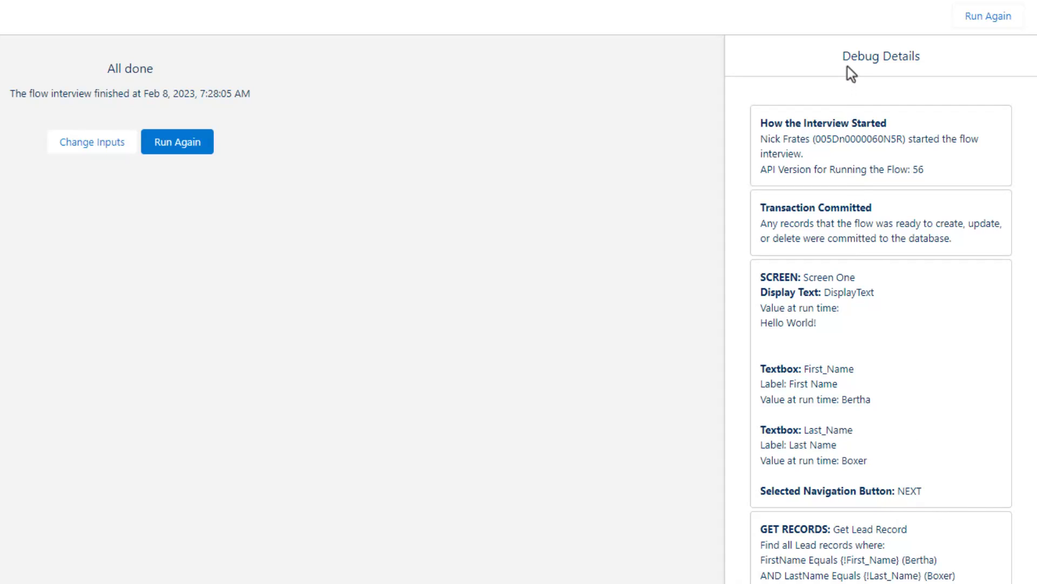
mouse_move(882, 516)
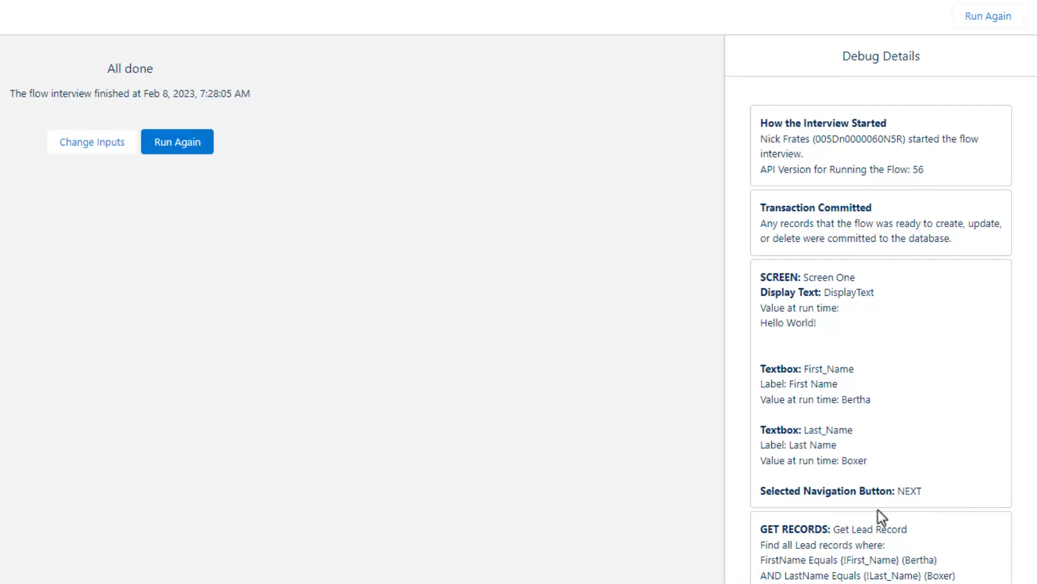
scroll(down, 3)
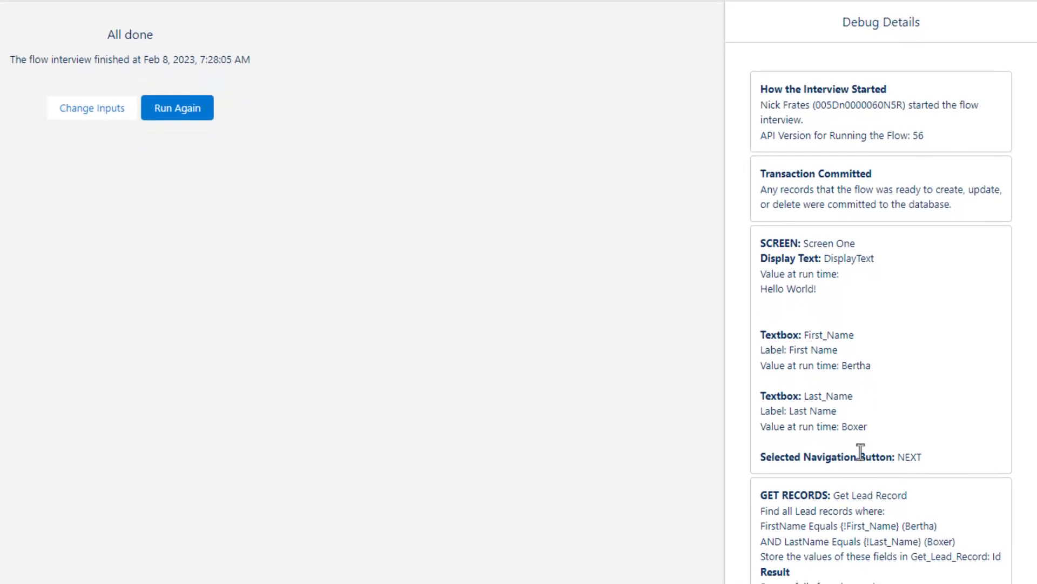
scroll(down, 3)
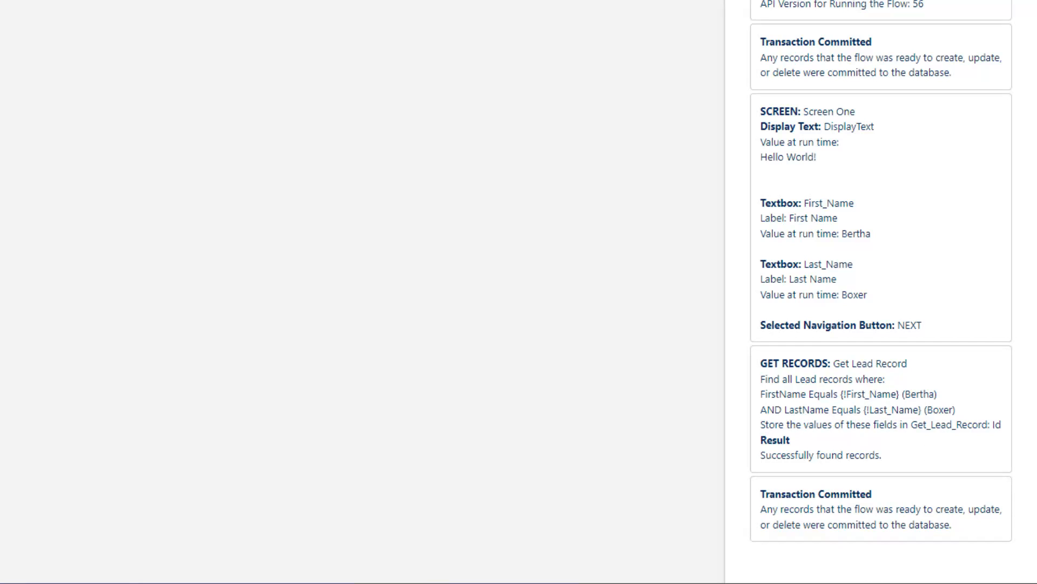
mouse_move(798, 392)
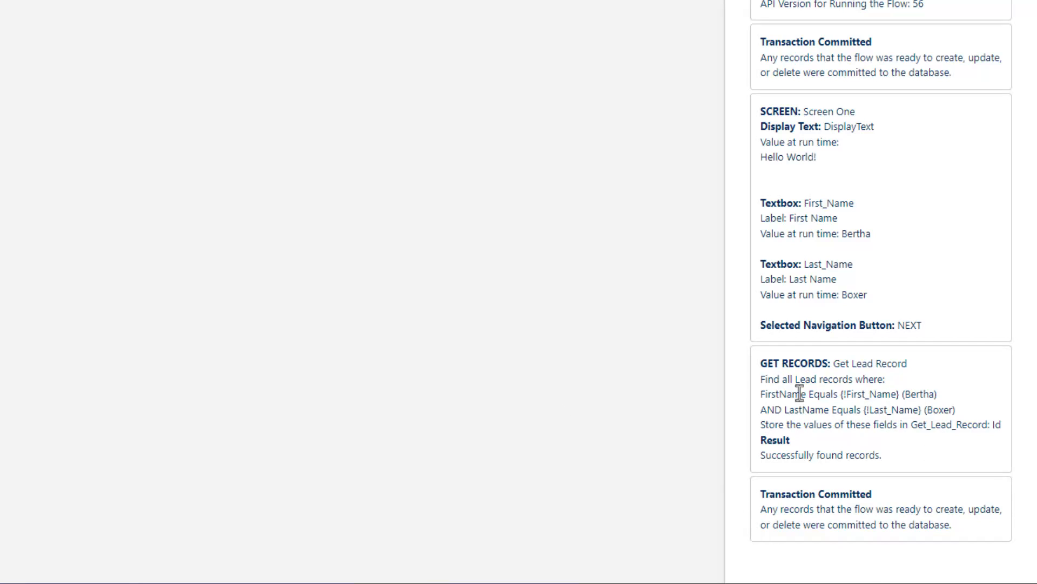
mouse_move(825, 409)
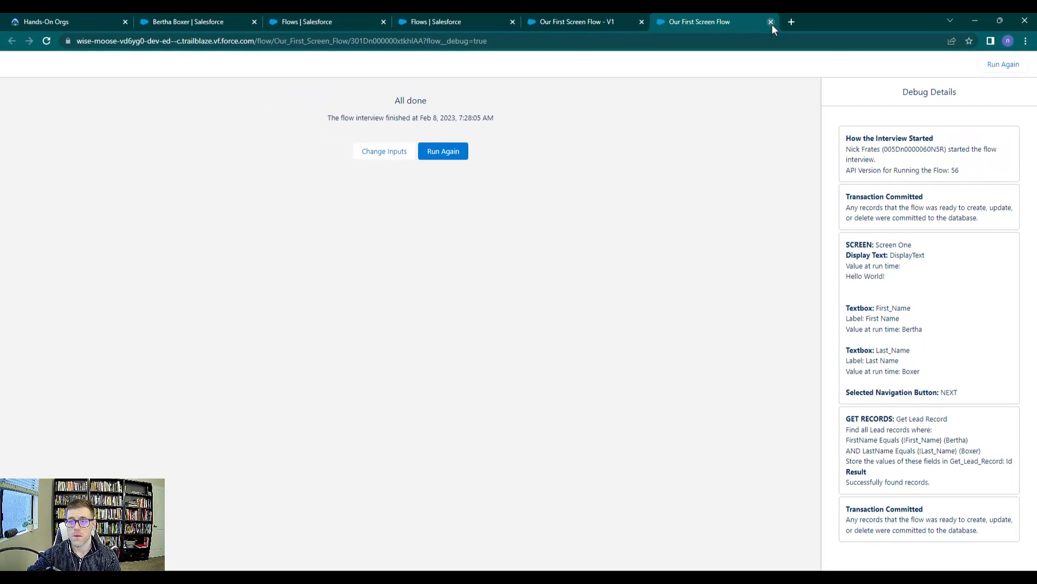
- Close the debug tab and return to the canvas with Screen One and Get Lead Record
click(770, 22)
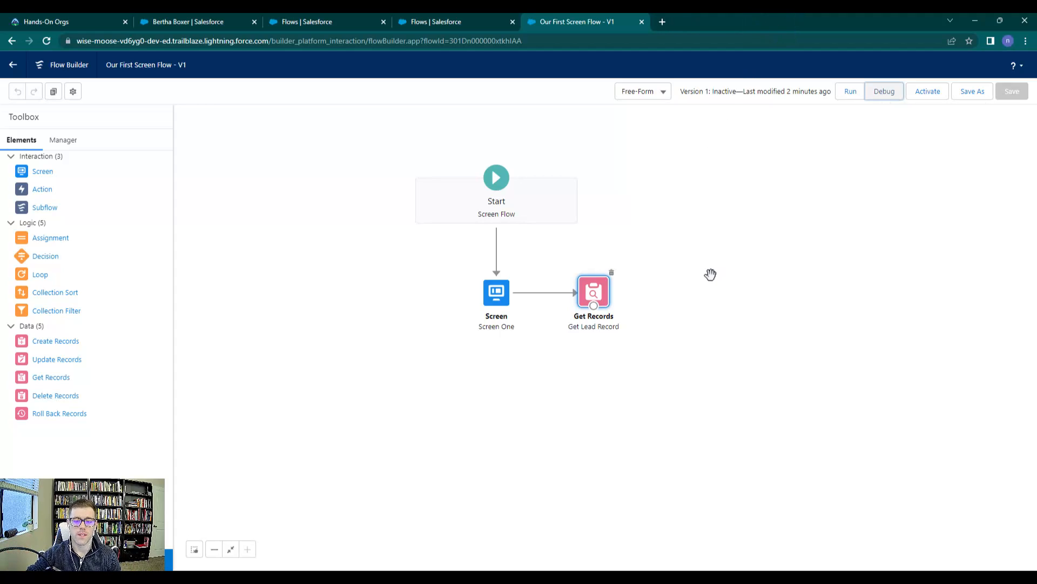
mouse_move(665, 307)
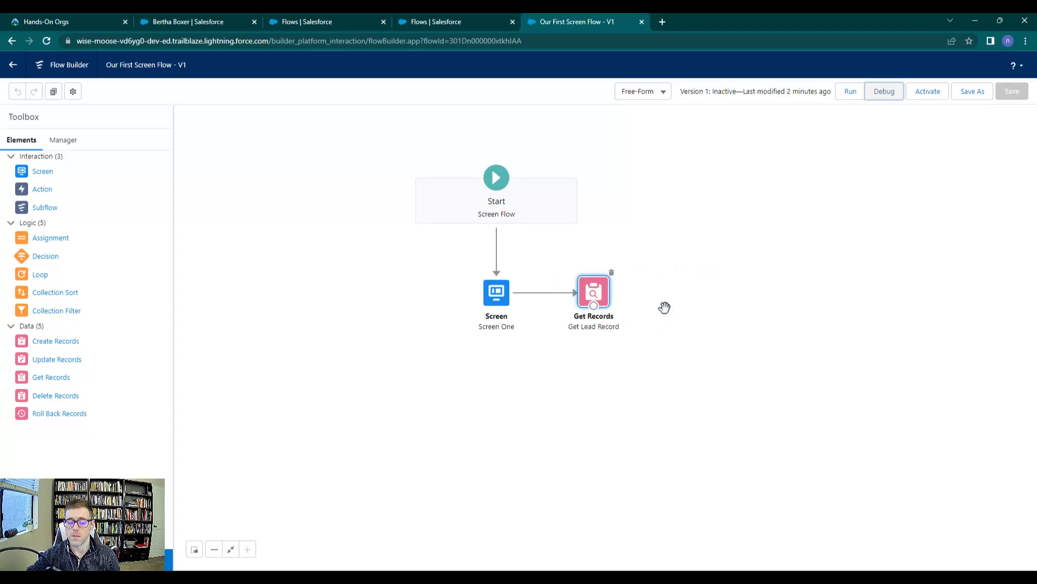
mouse_move(592, 294)
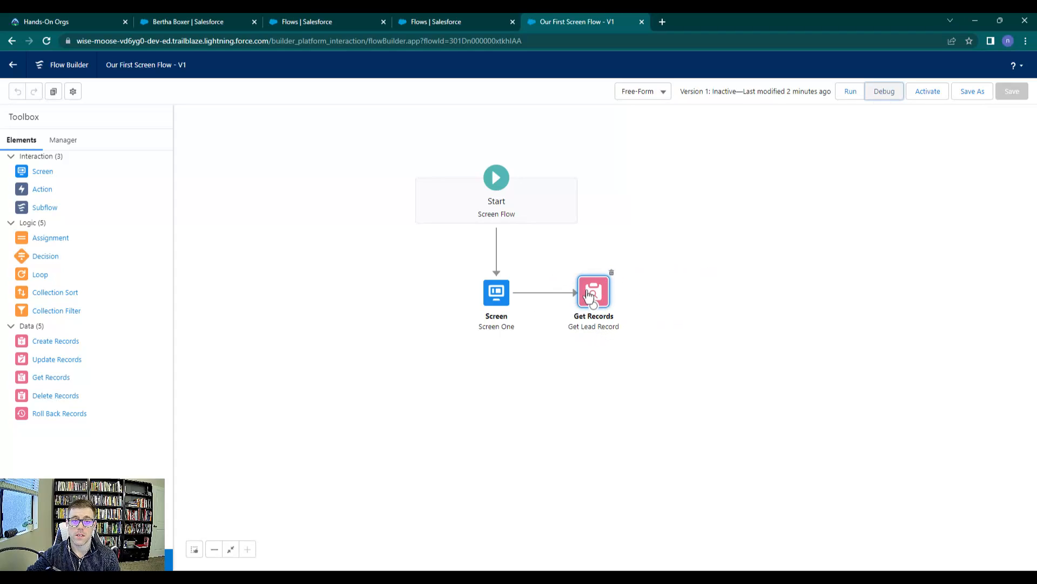
mouse_move(56, 359)
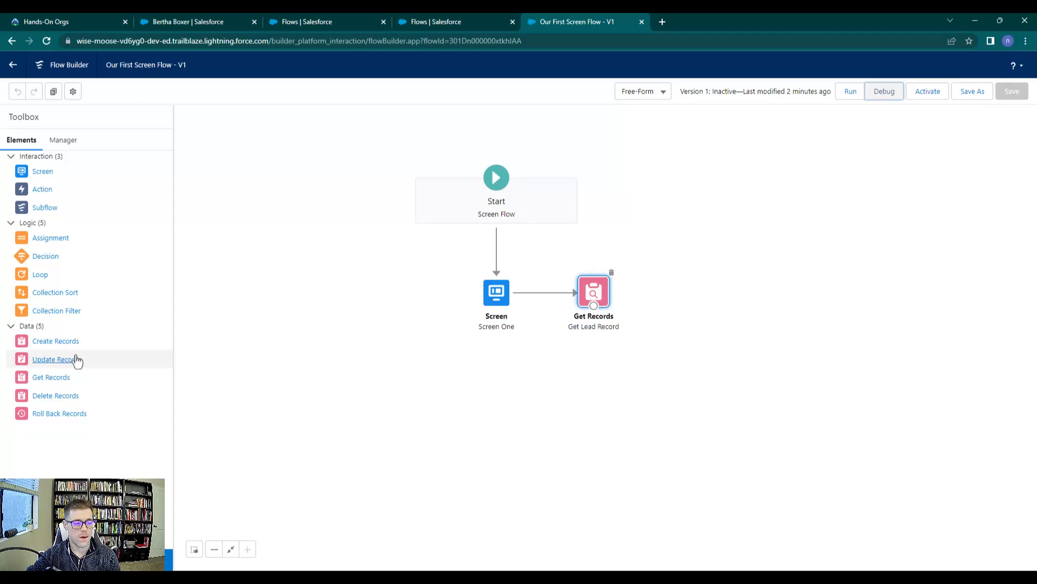
mouse_move(559, 359)
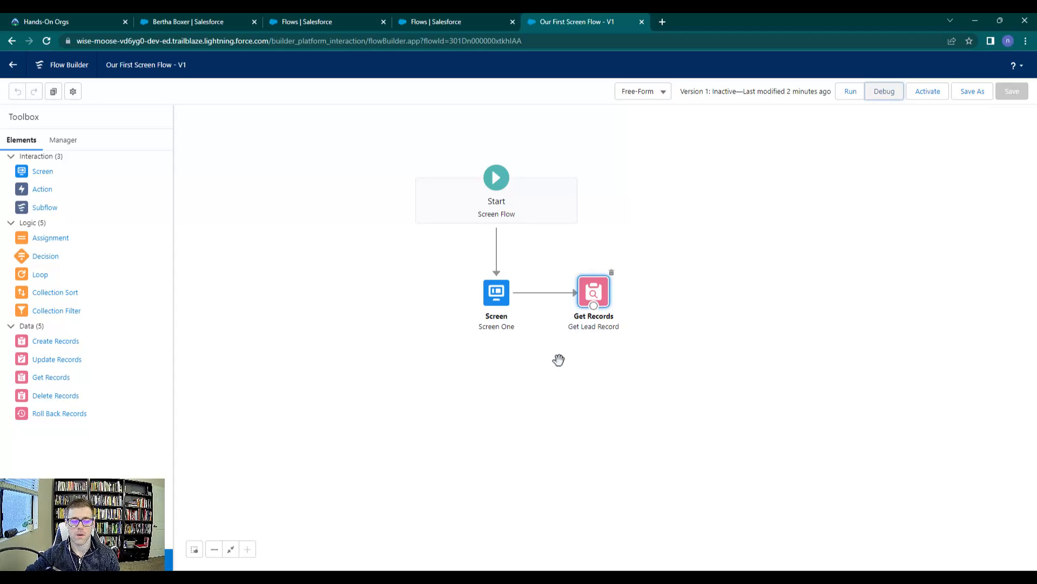
mouse_move(534, 433)
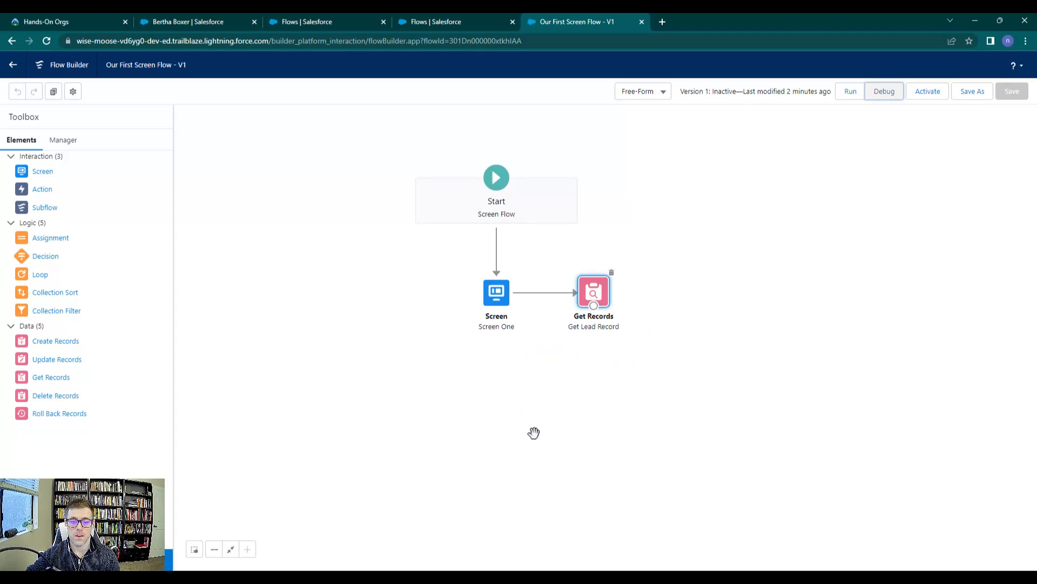
mouse_move(641, 294)
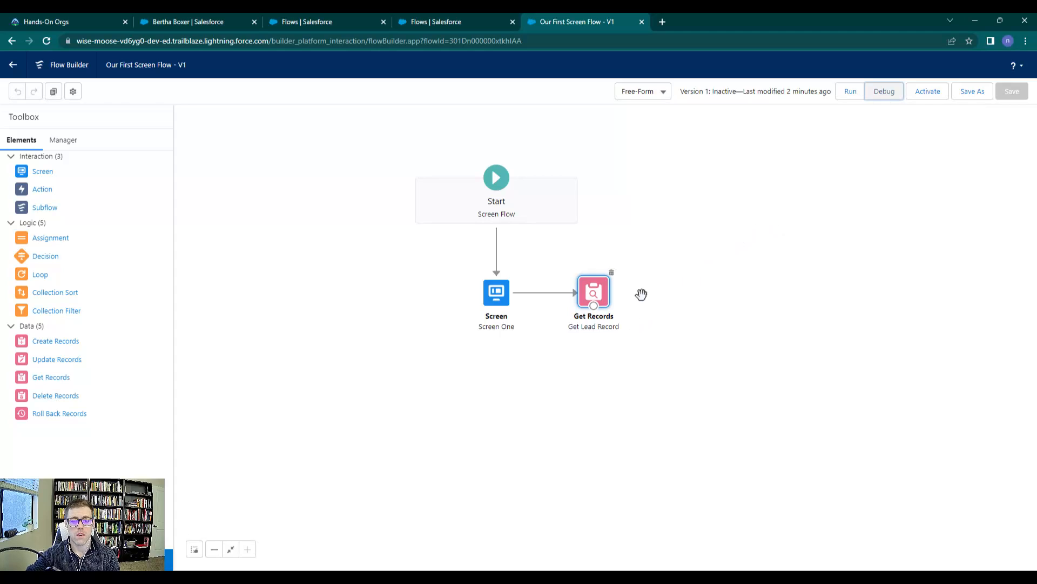